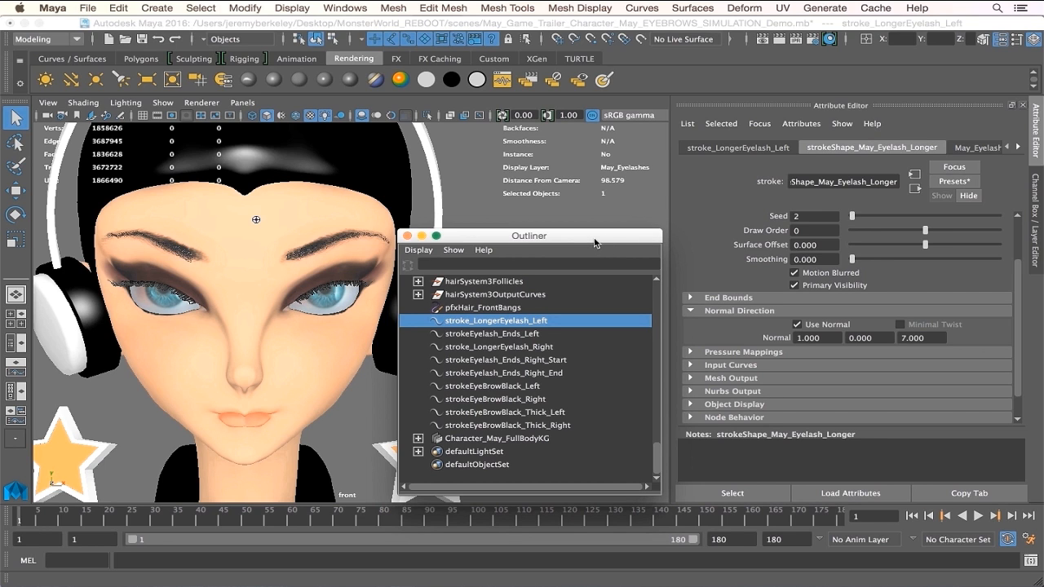
mouse_move(564, 252)
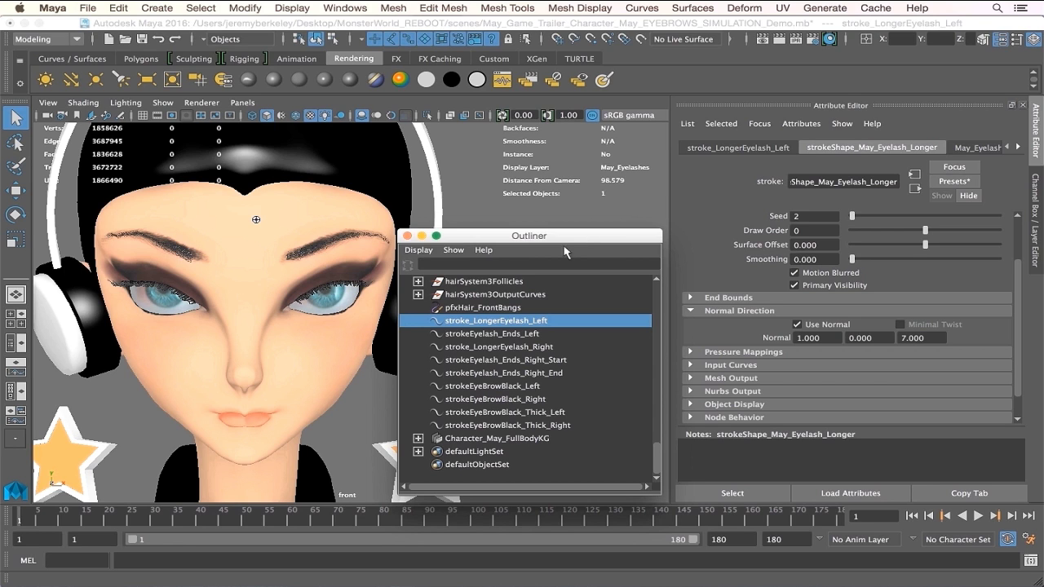
mouse_move(362, 257)
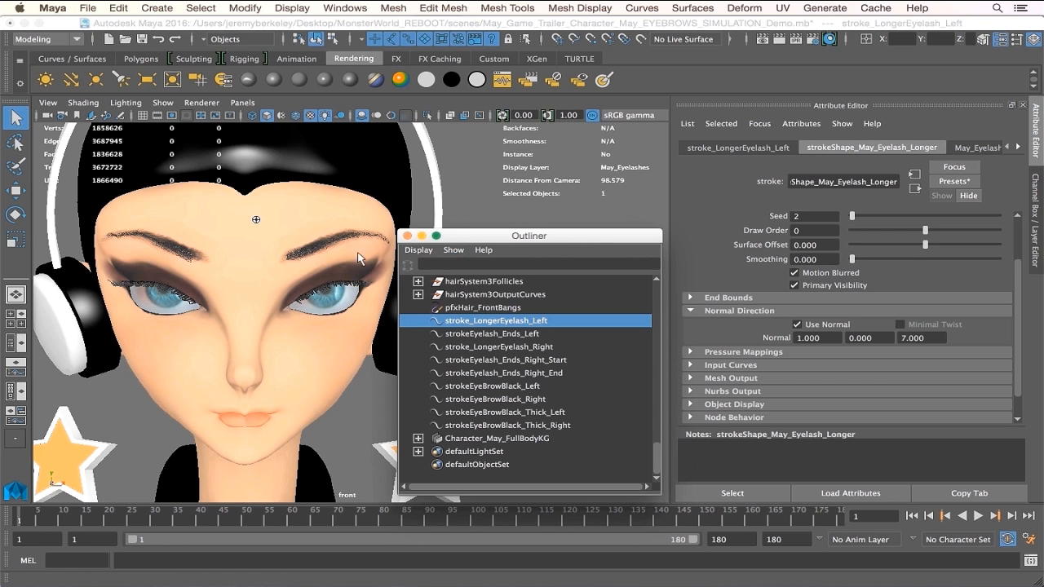
mouse_move(279, 330)
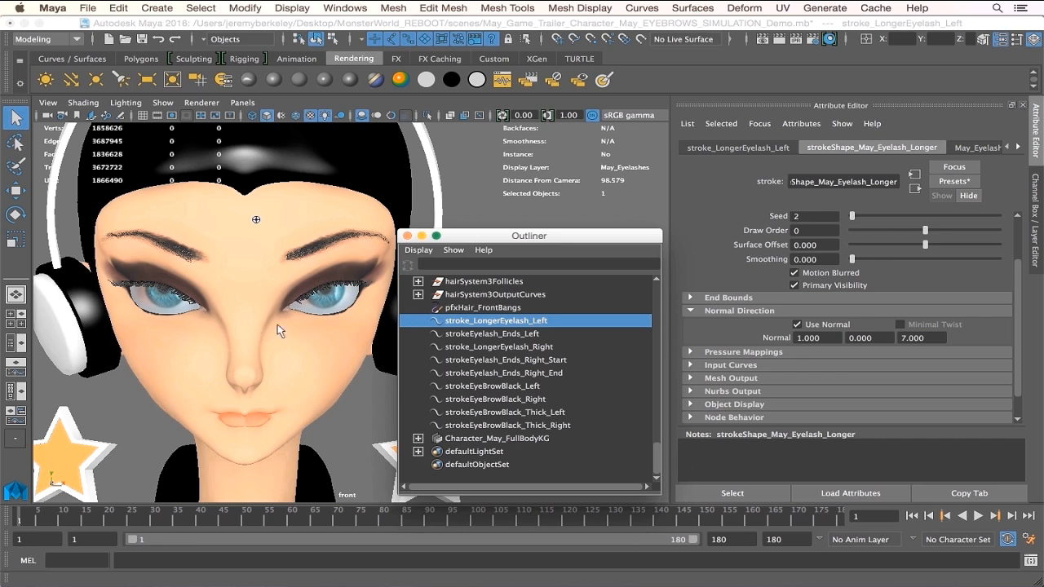
mouse_move(264, 232)
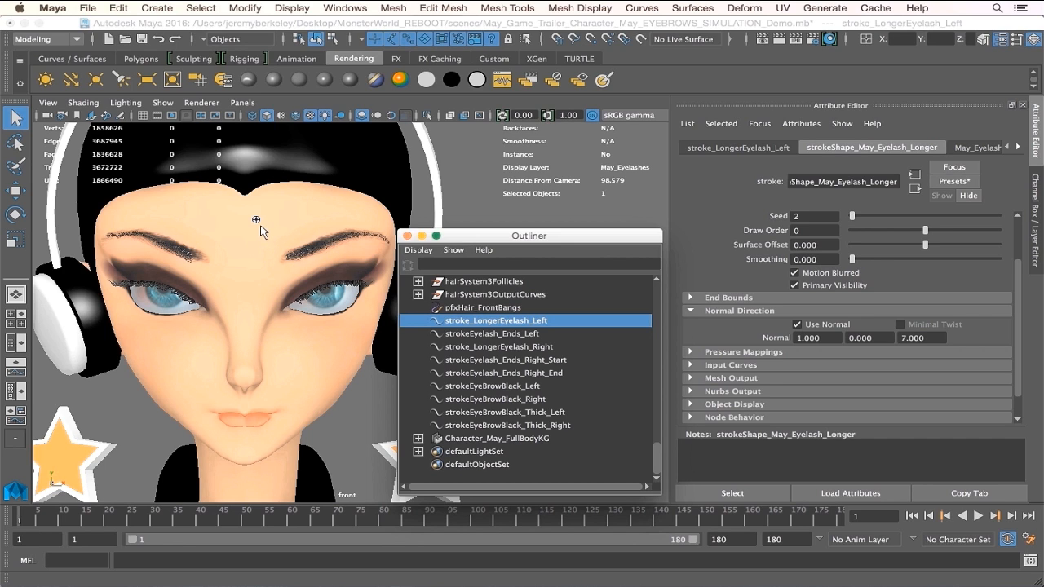
mouse_move(267, 228)
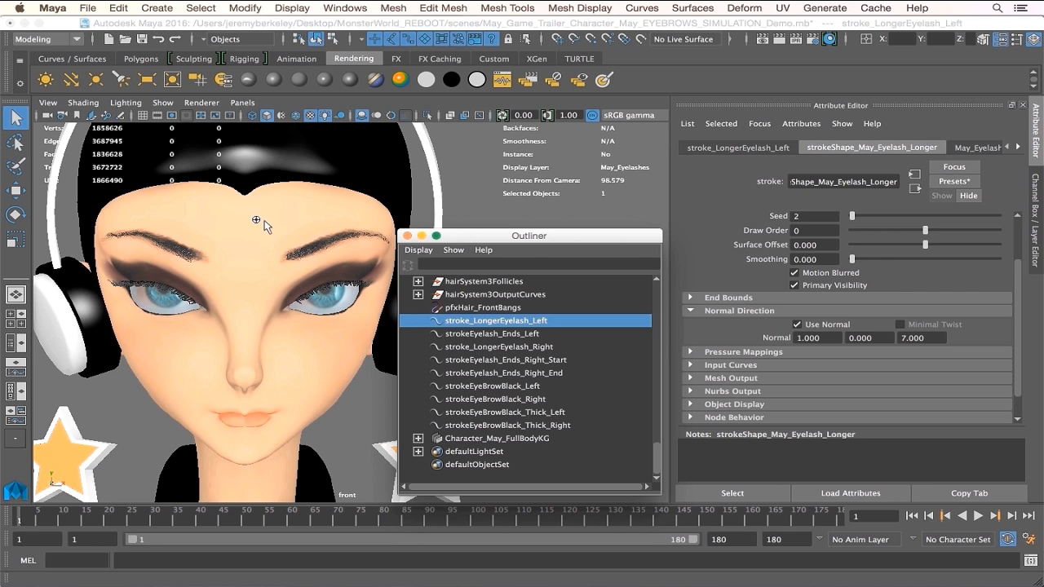
mouse_move(379, 202)
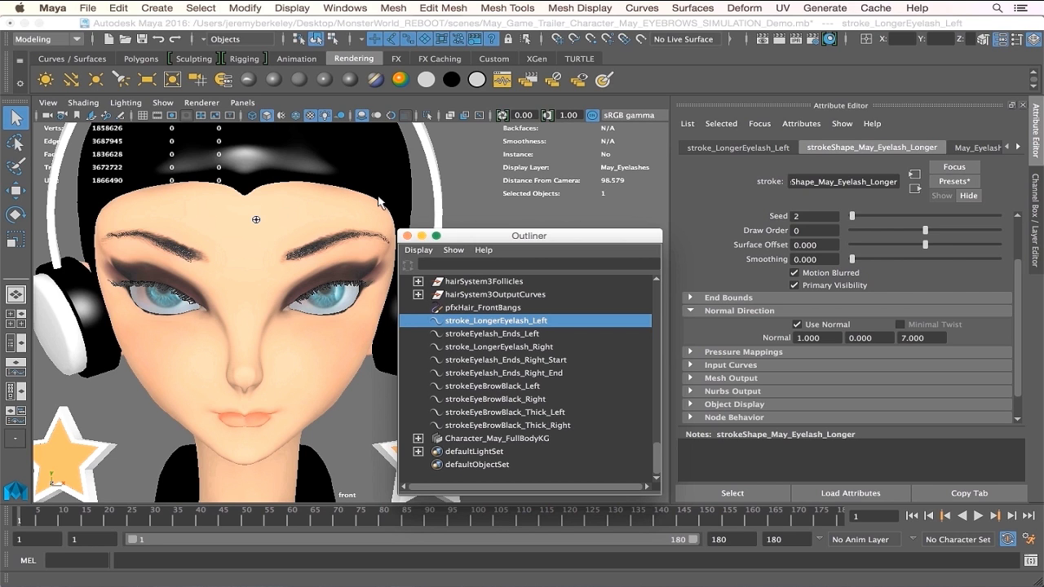
mouse_move(202, 102)
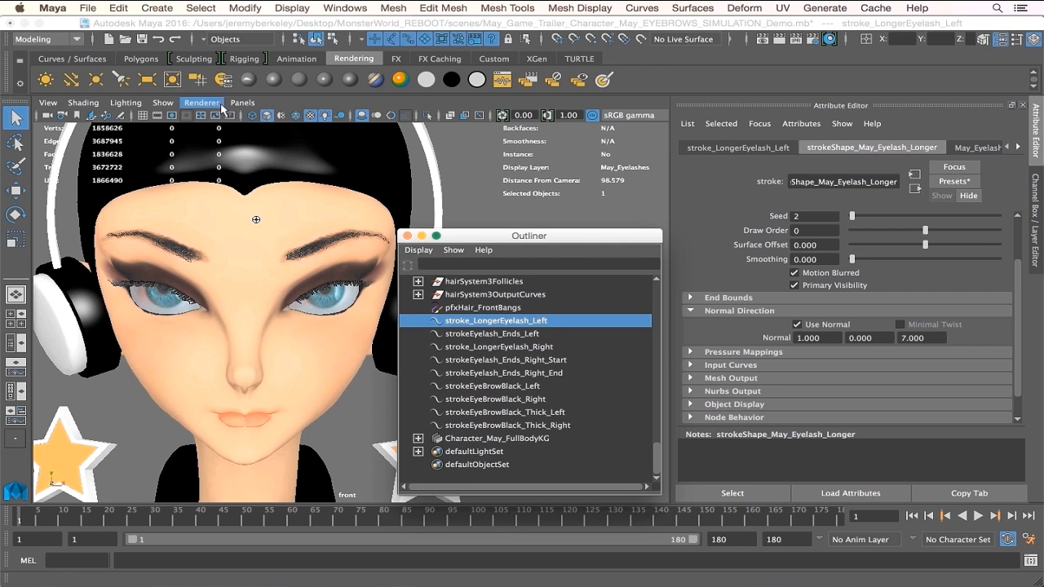
Show the Render View in the main panel, render the face with mental ray and keep the image
left_click(241, 101)
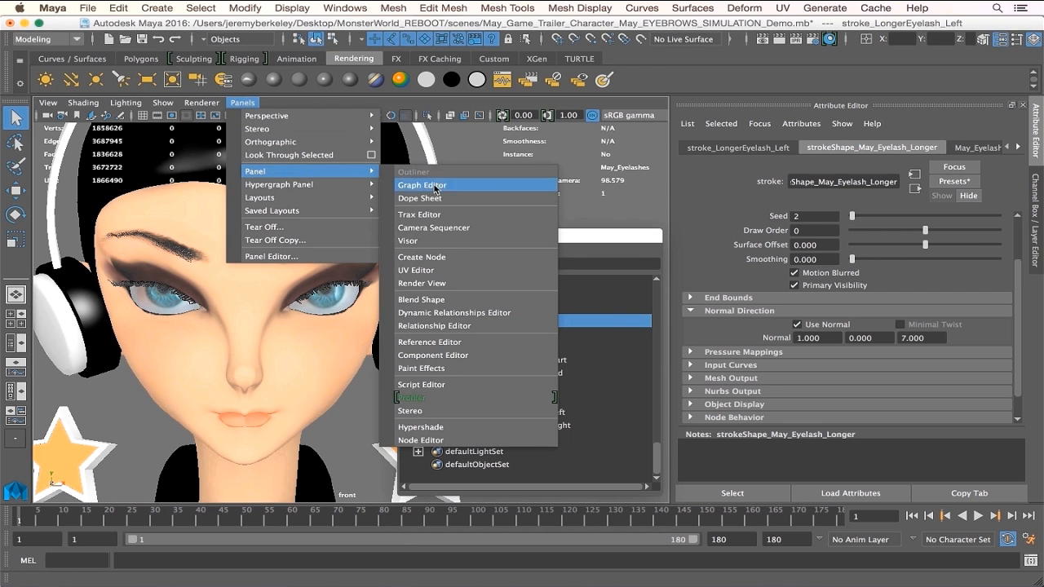
left_click(414, 173)
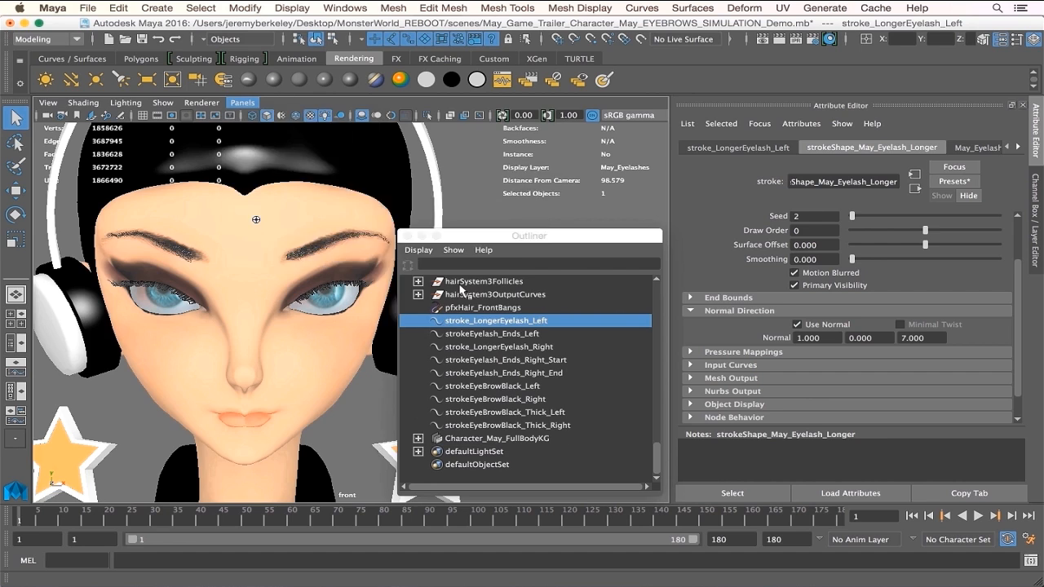
left_click(106, 101)
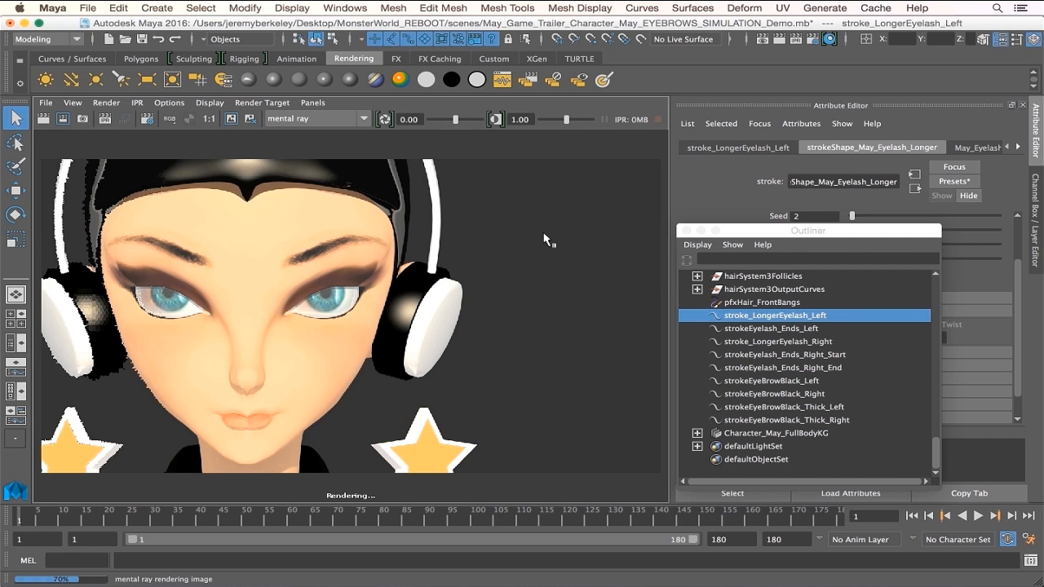
mouse_move(374, 205)
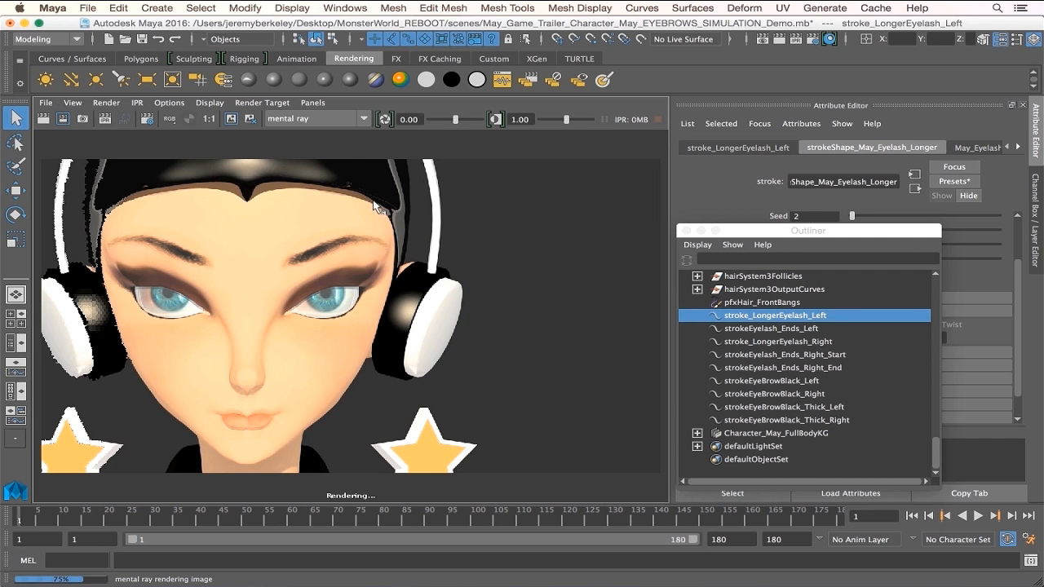
mouse_move(352, 290)
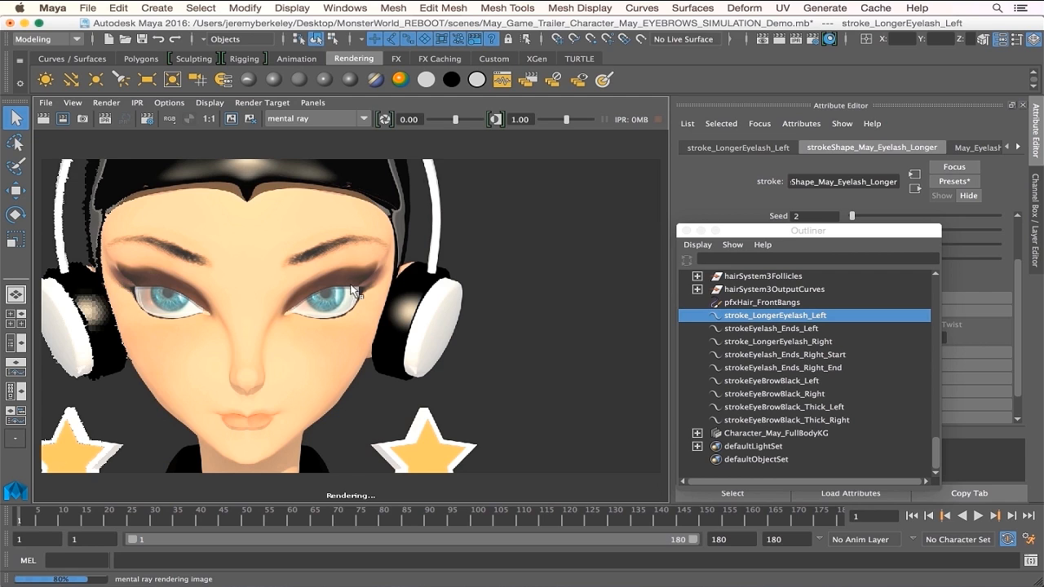
mouse_move(411, 269)
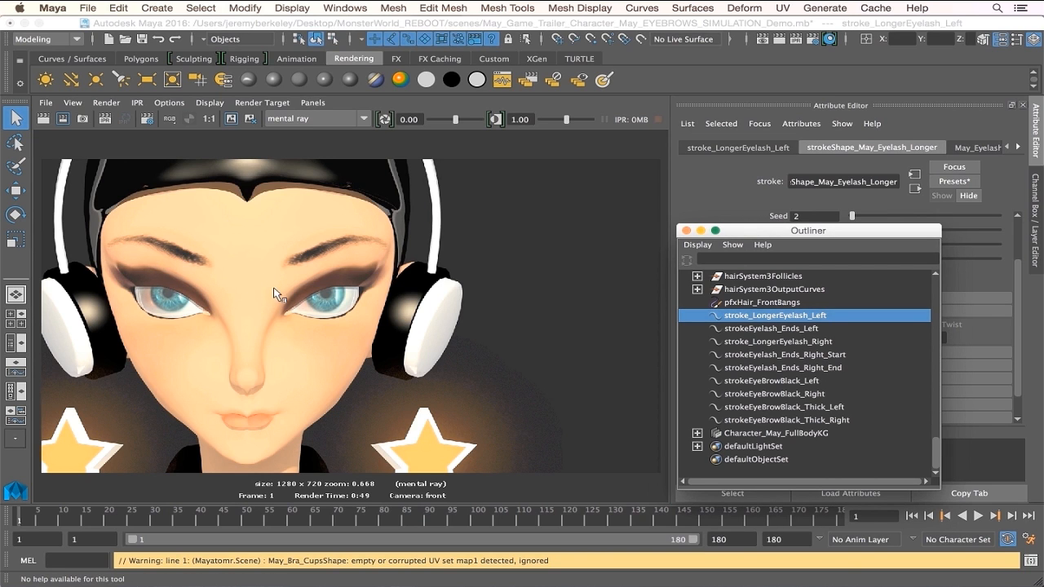
mouse_move(356, 265)
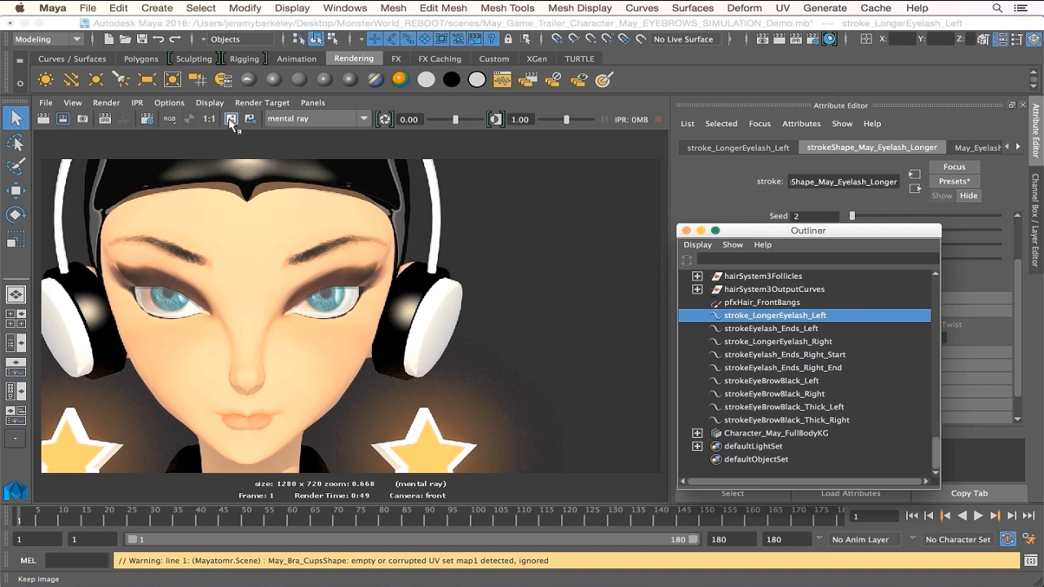
left_click(231, 119)
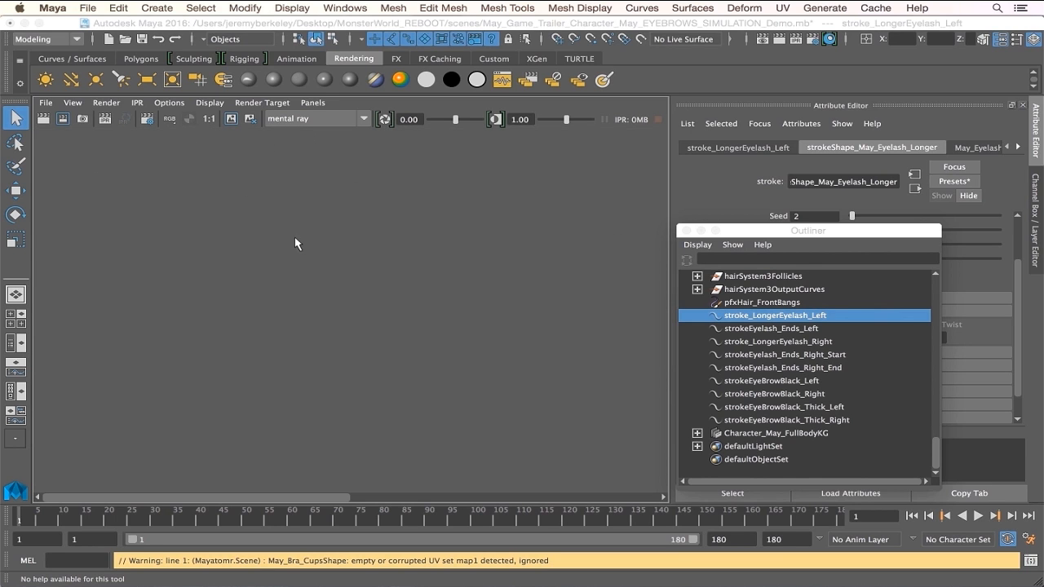
mouse_move(682, 271)
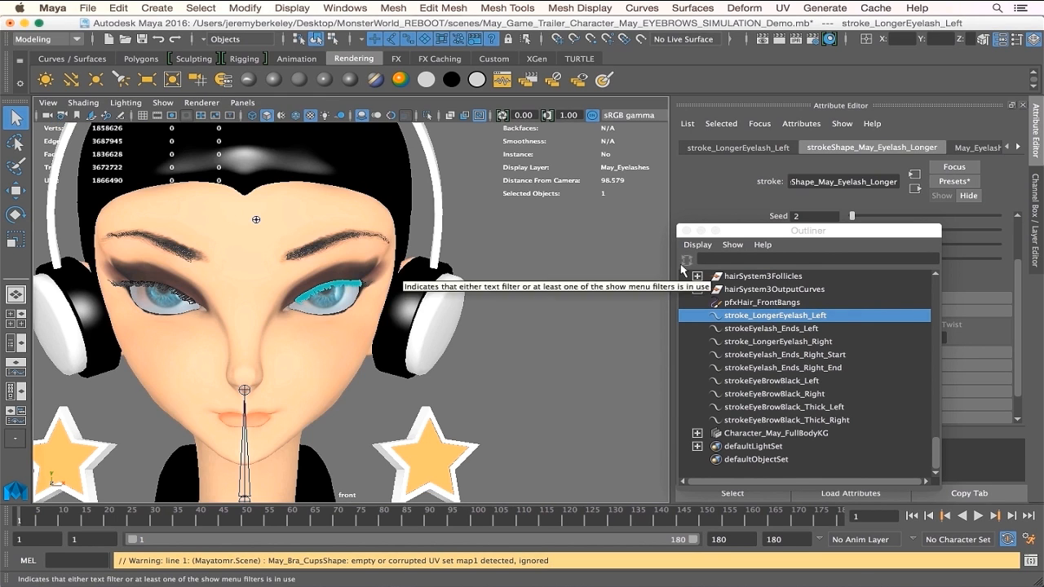
mouse_move(787, 323)
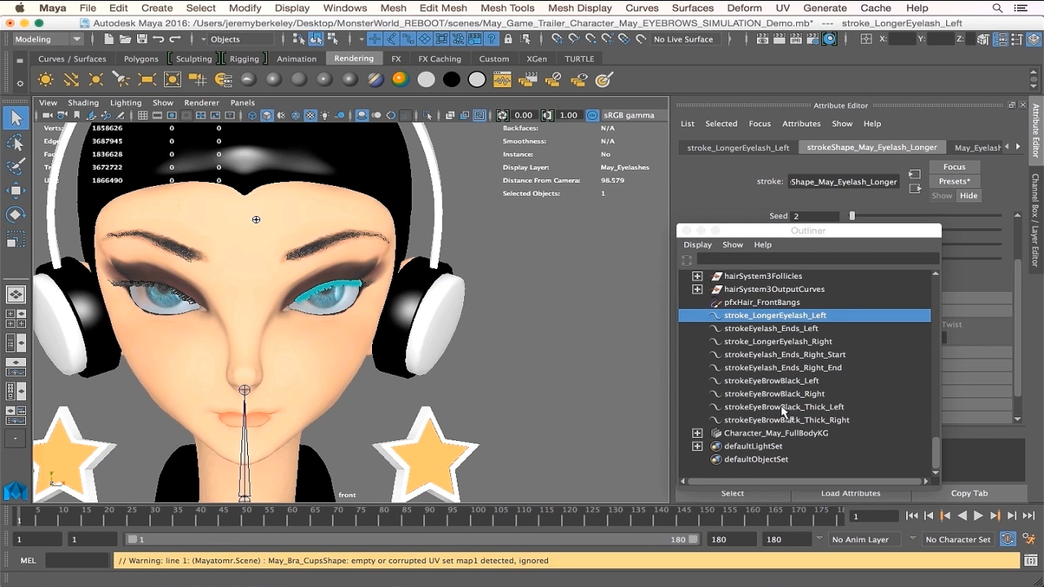
Shift-select the eyelash and eyebrow strokes from stroke_LongerEyelash_Left to strokeEyeBrowBlack_Thick_Right
left_click(784, 419)
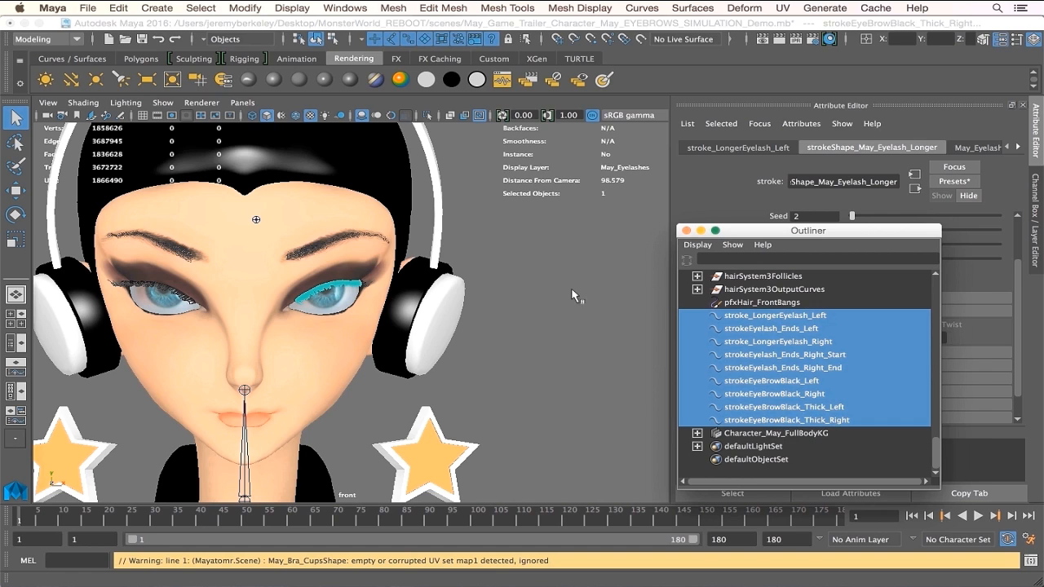
mouse_move(567, 284)
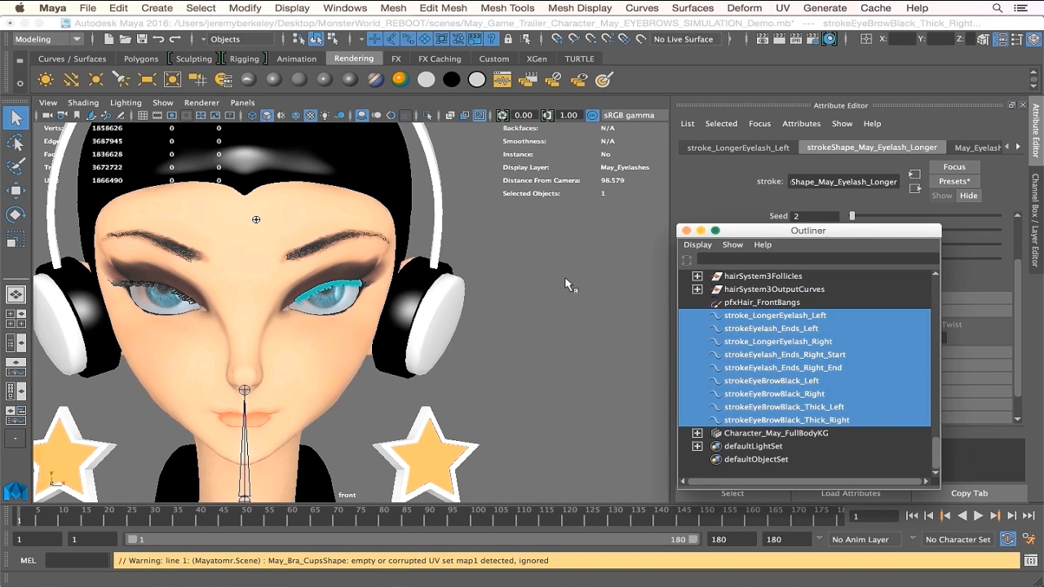
mouse_move(327, 297)
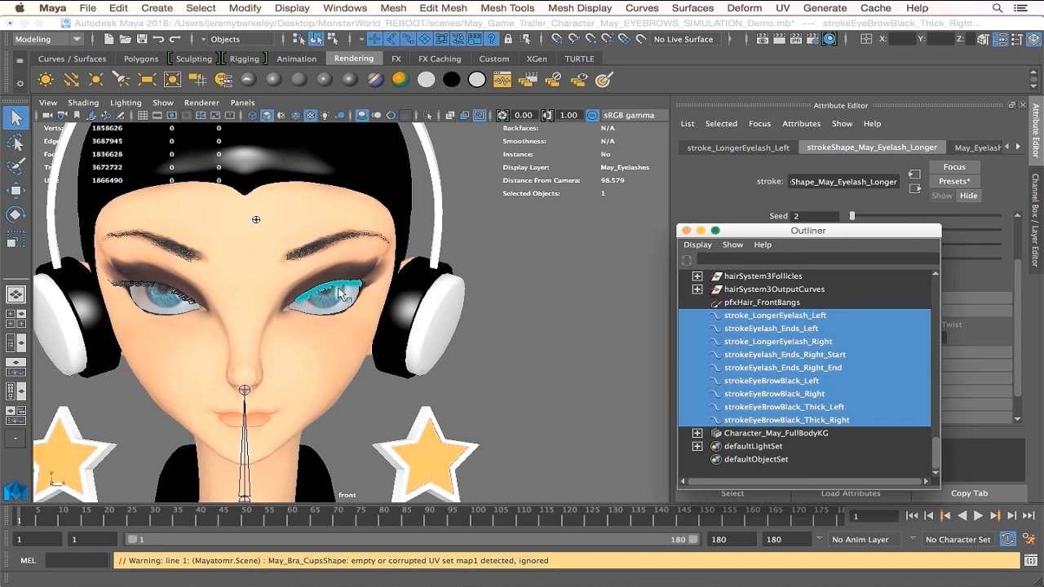
mouse_move(464, 293)
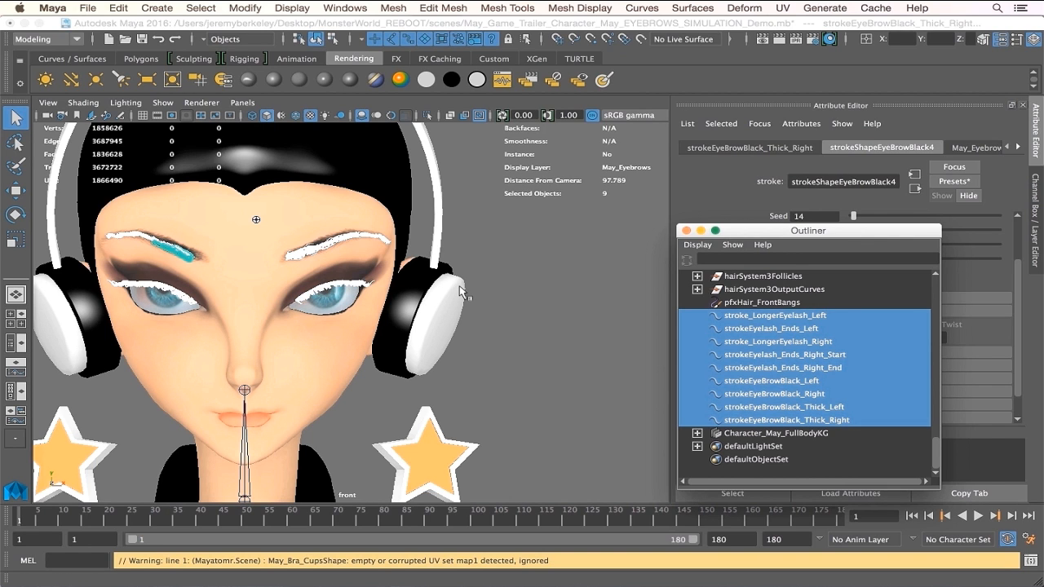
mouse_move(343, 140)
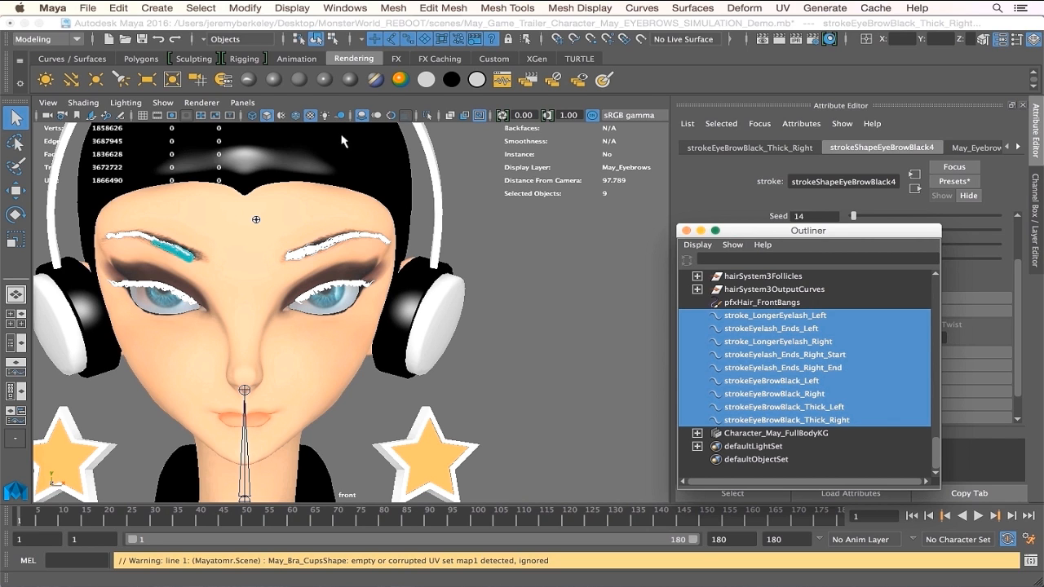
left_click(46, 39)
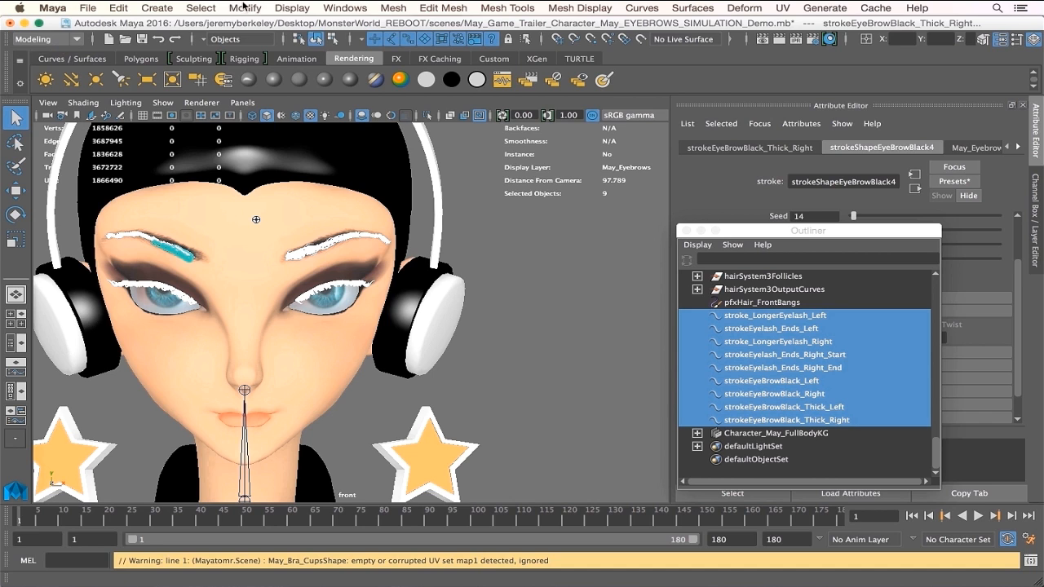
left_click(244, 7)
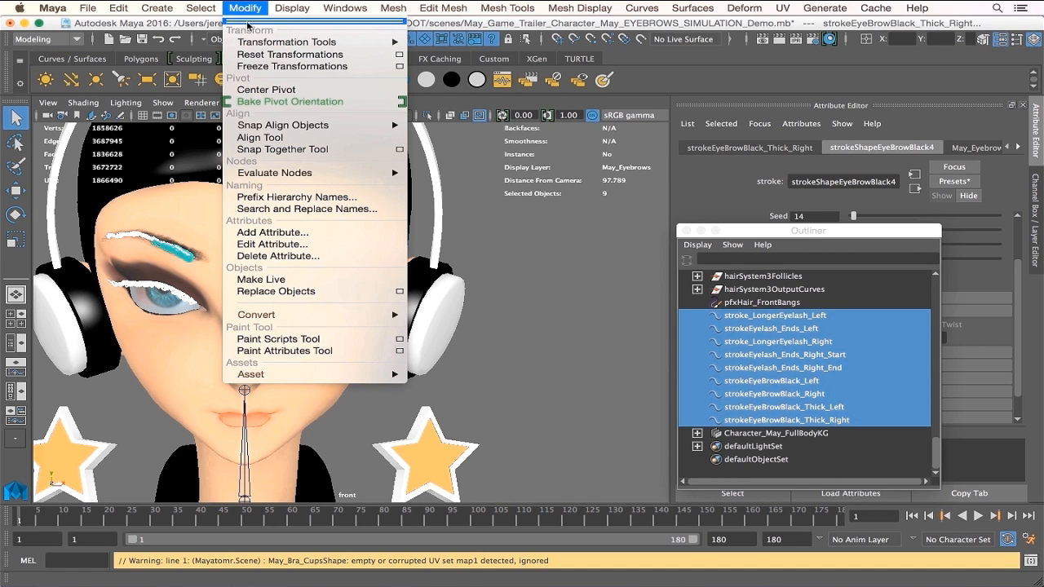
mouse_move(254, 315)
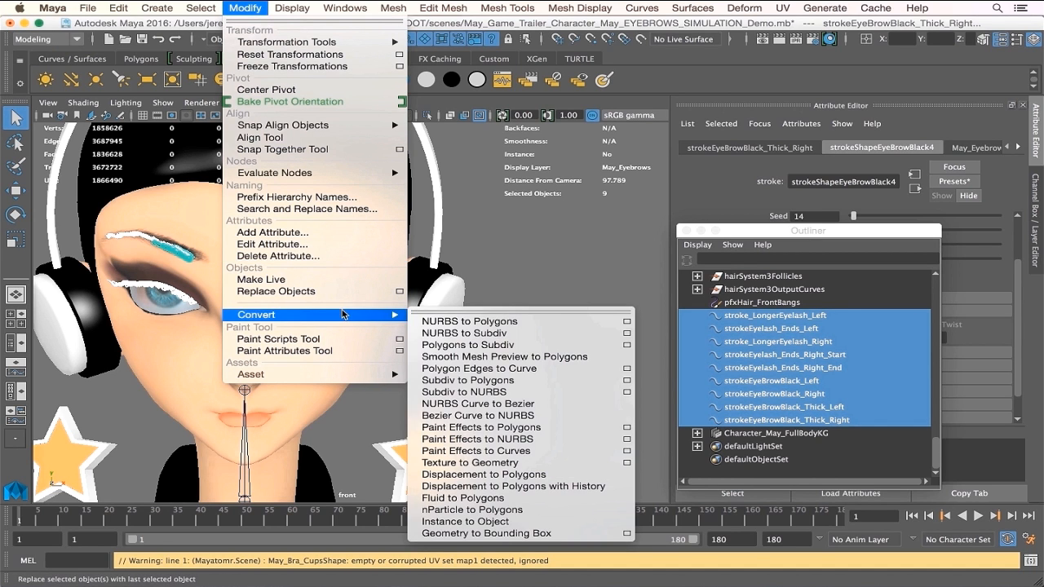
mouse_move(506, 355)
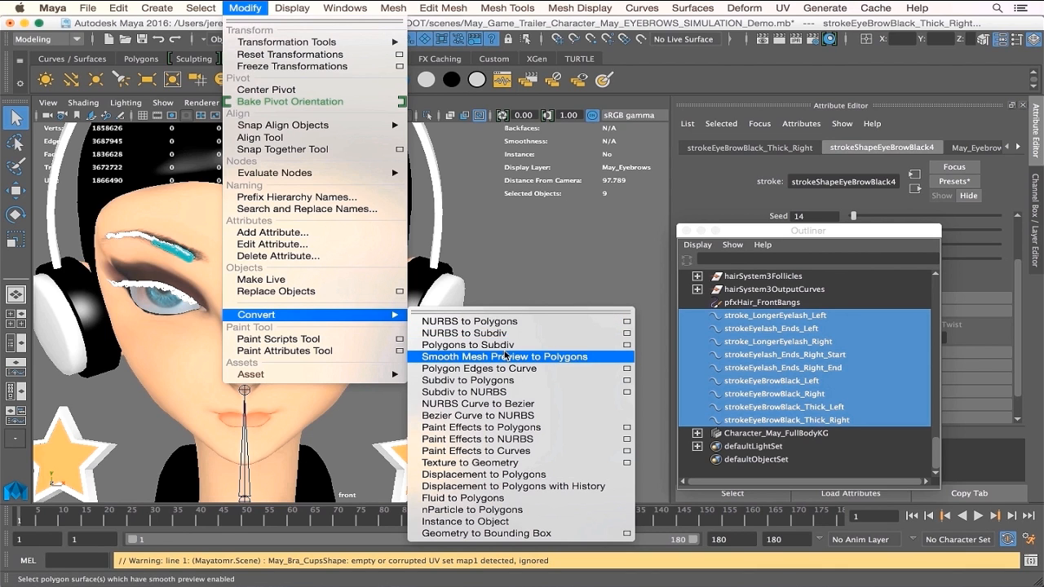
mouse_move(517, 439)
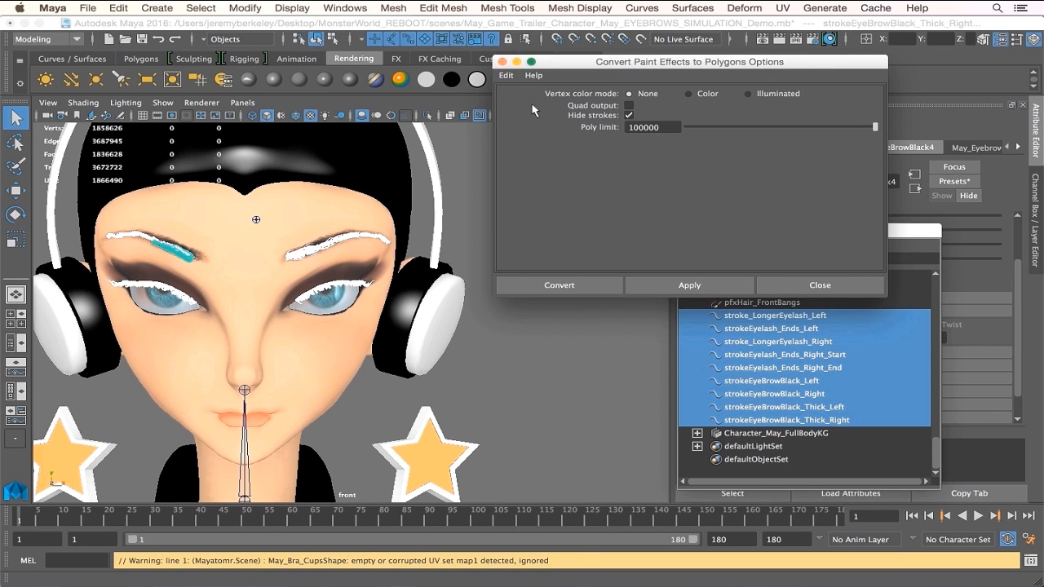
mouse_move(596, 202)
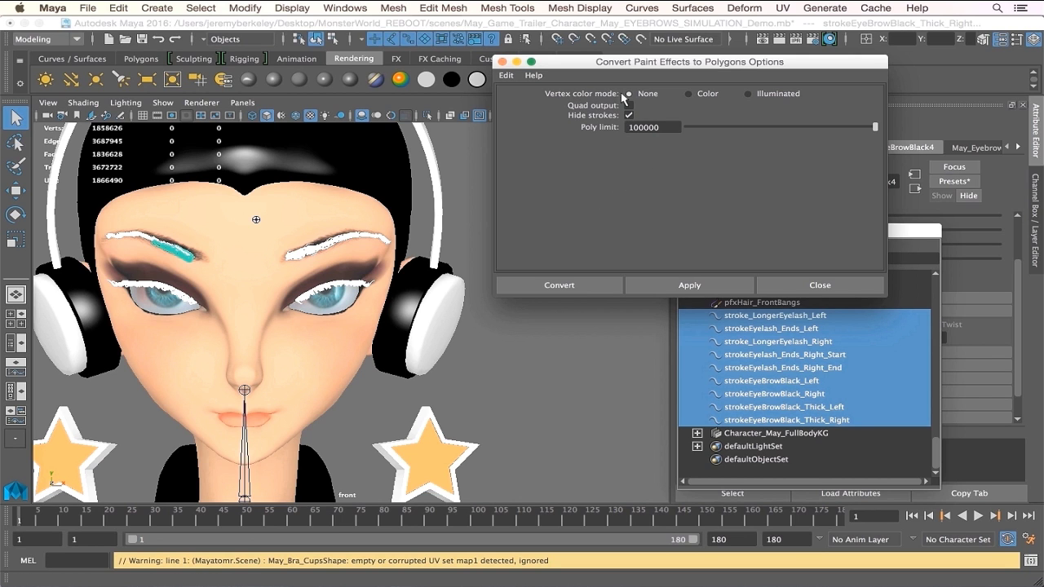
mouse_move(726, 98)
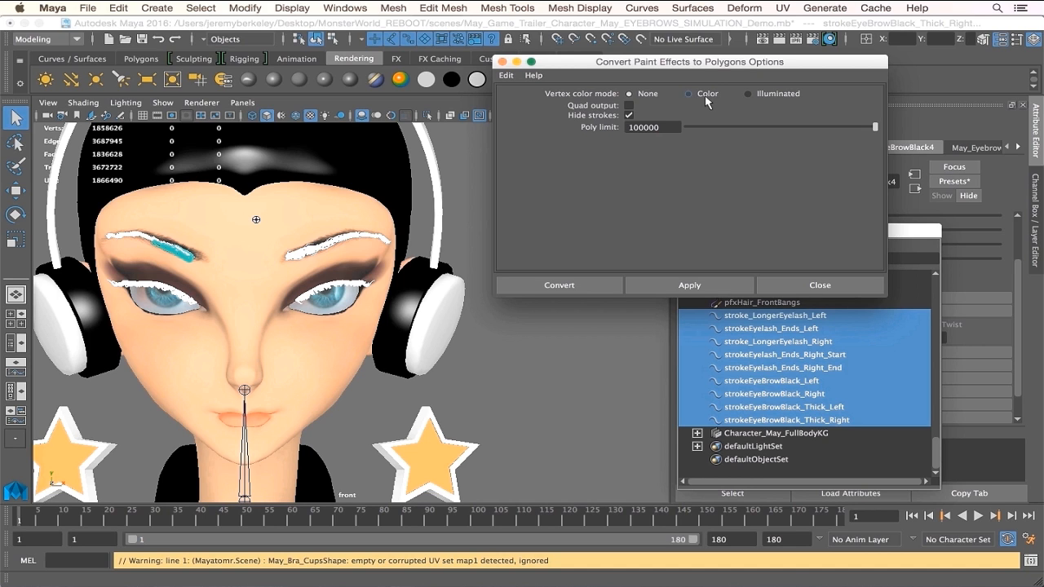
Convert the selected strokes via Modify > Convert > Paint Effects to Polygons, then move the Outliner aside
left_click(747, 93)
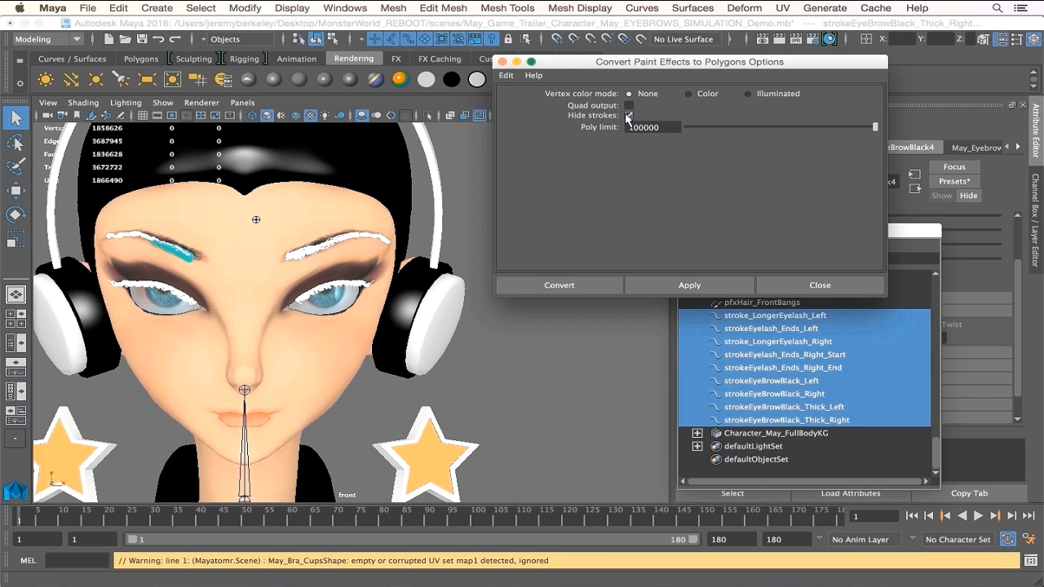
left_click(628, 114)
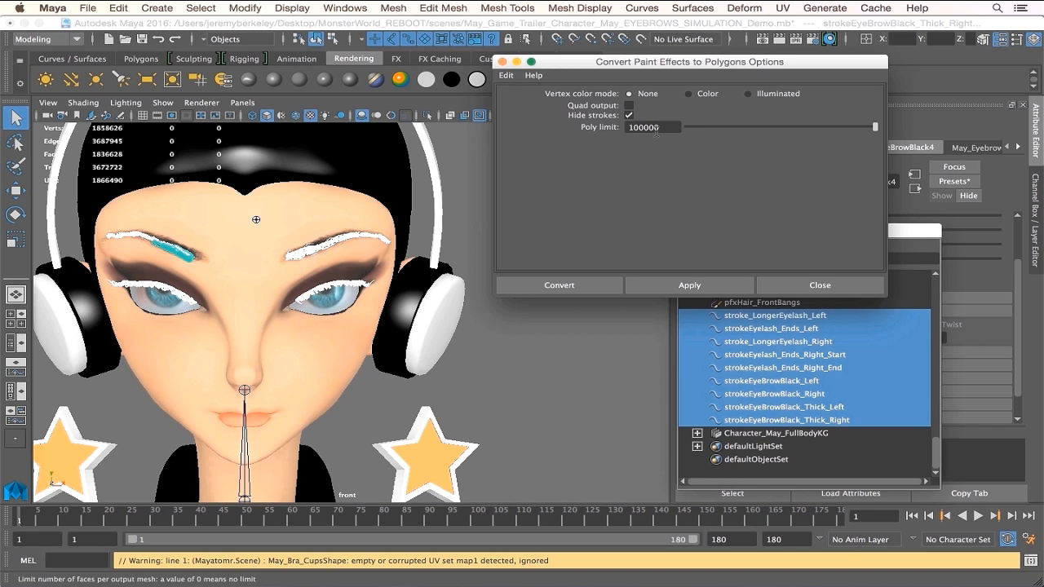
mouse_move(649, 242)
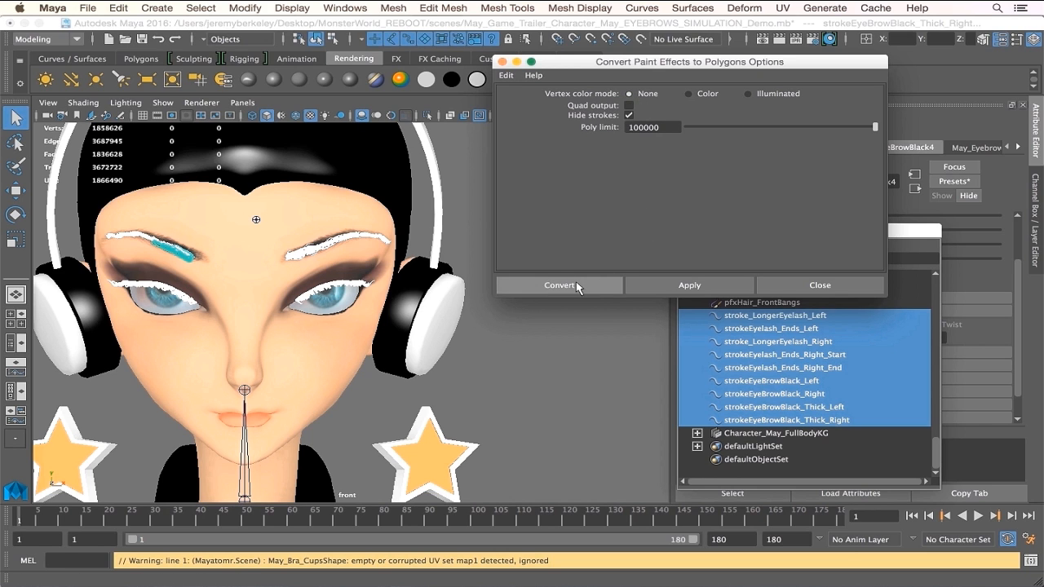
left_click(558, 283)
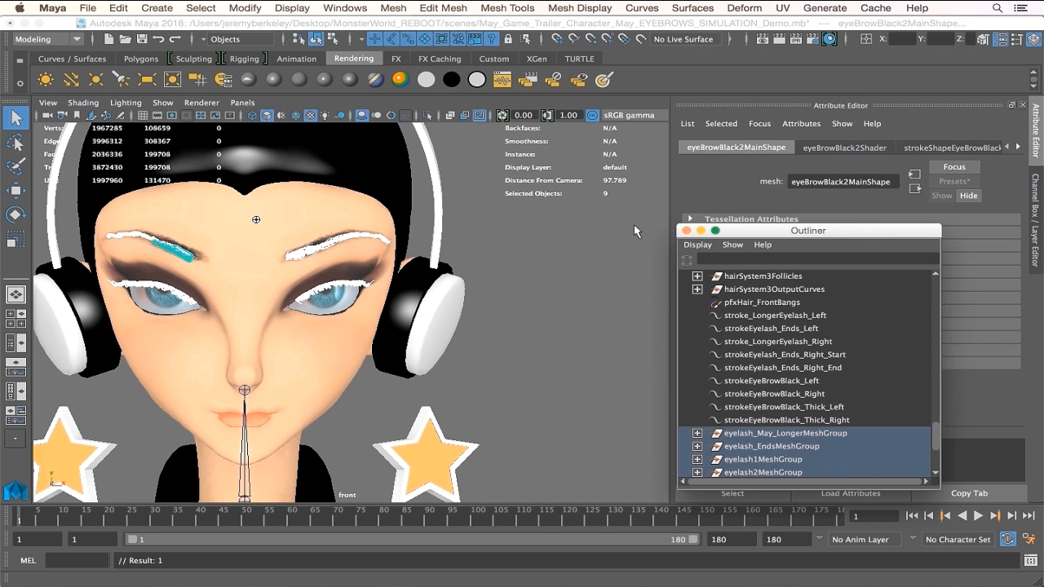
mouse_move(786, 242)
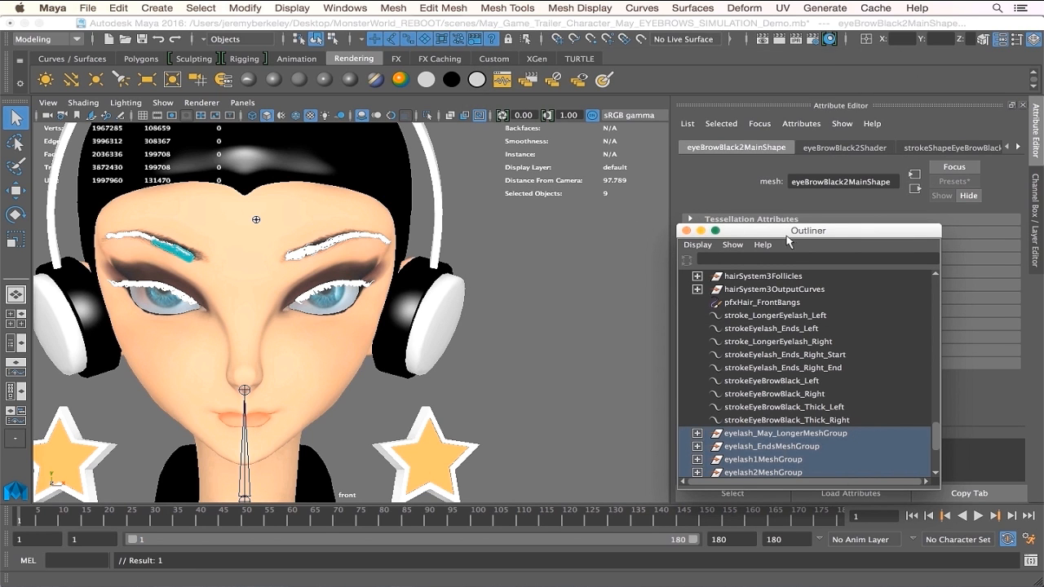
left_click_drag(808, 230, 532, 220)
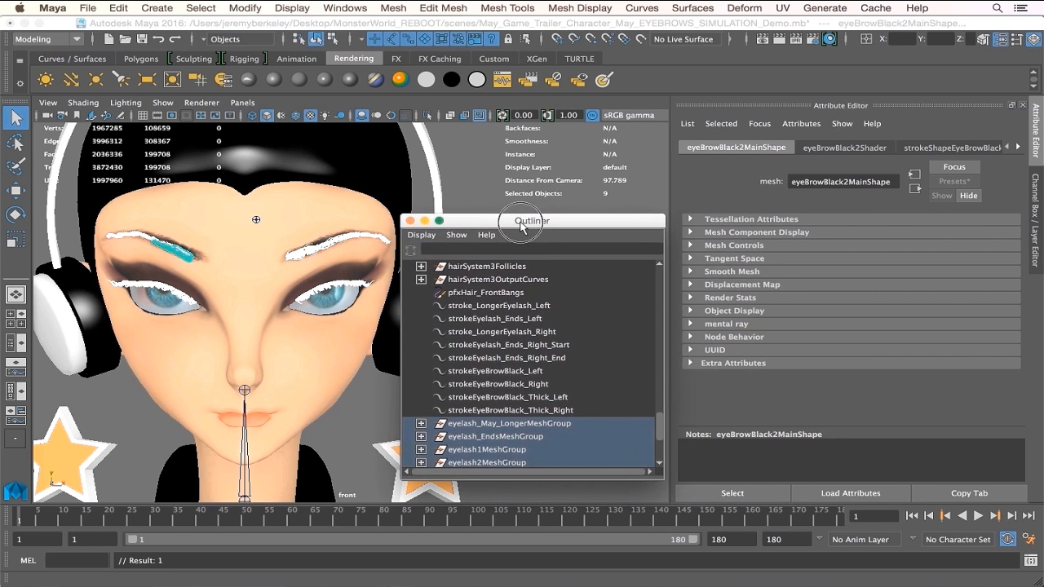
mouse_move(219, 263)
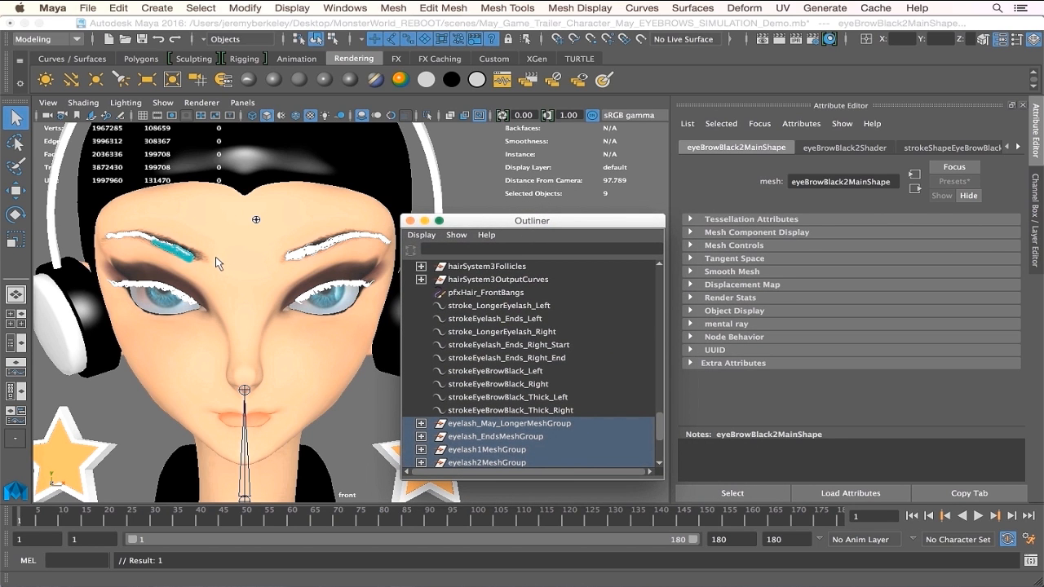
mouse_move(259, 93)
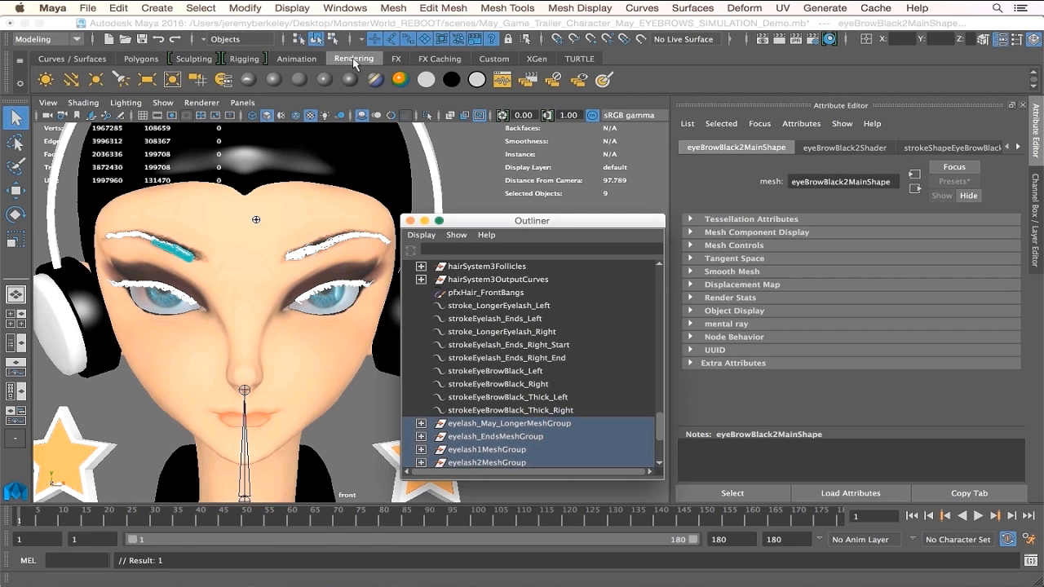
mouse_move(323, 78)
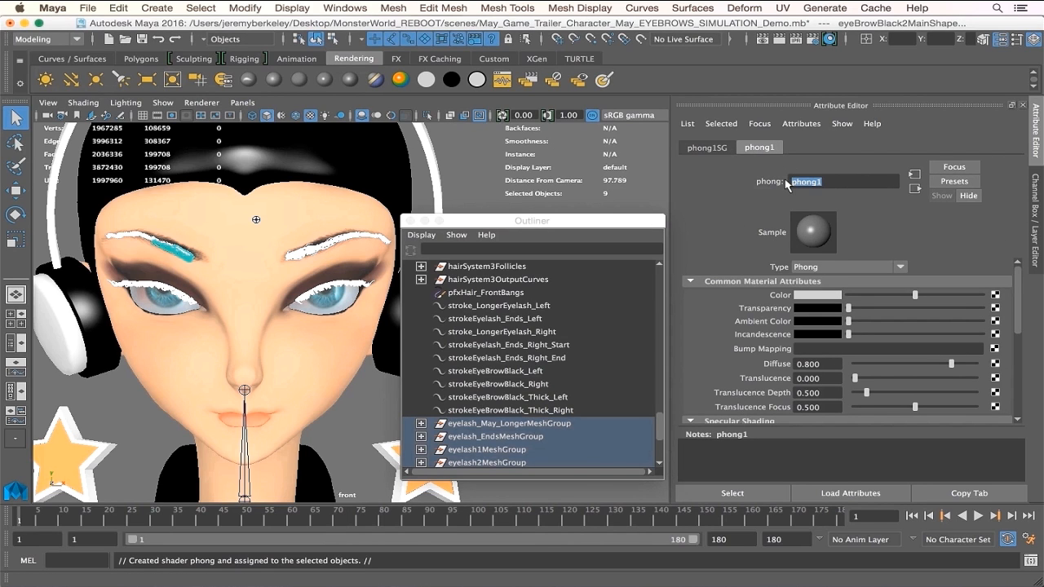
Rename the new Phong material phong1 to May_PaintFX_Hair
type("May_")
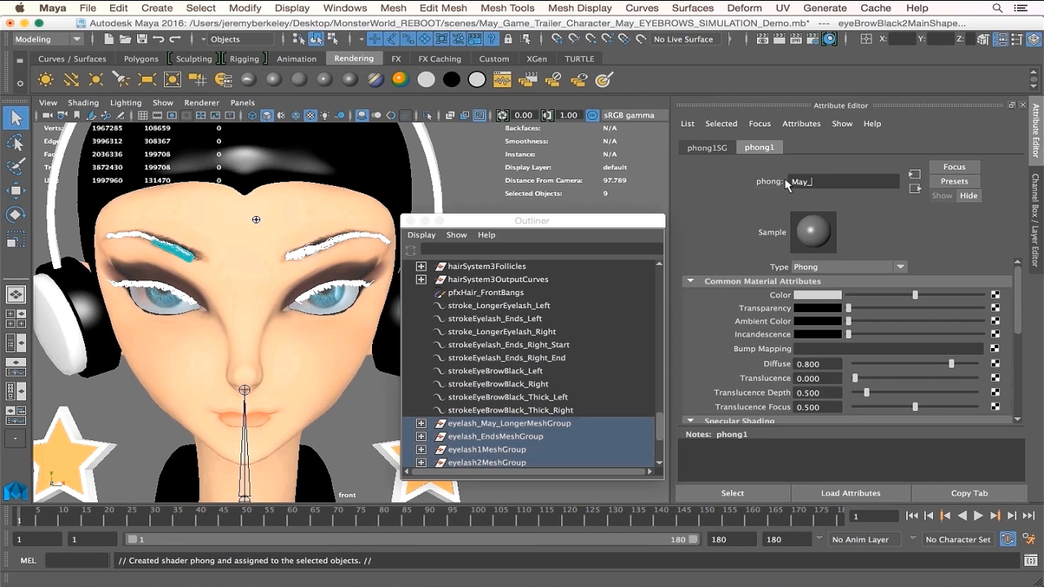
type("P")
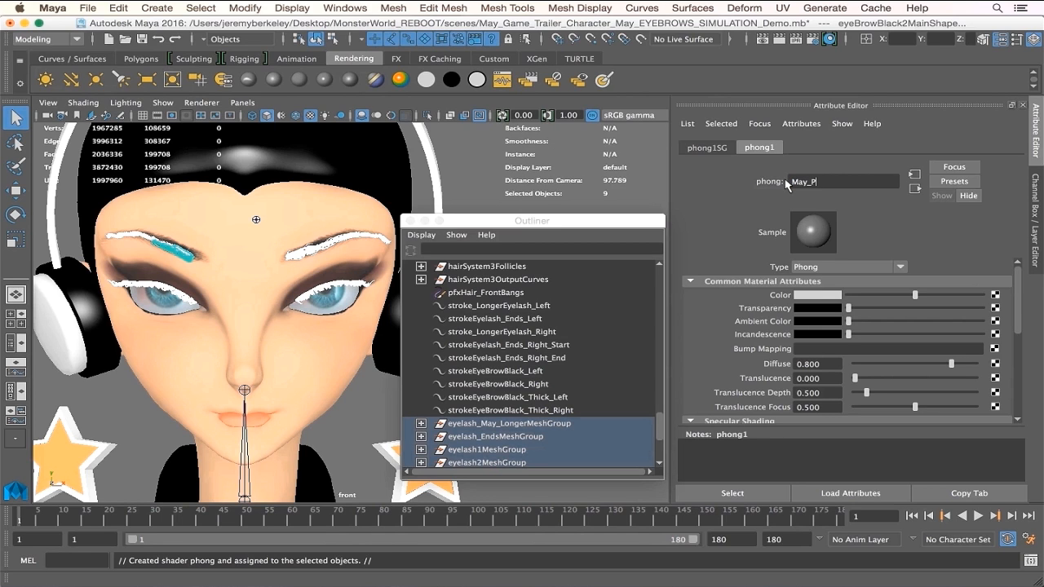
type("aint")
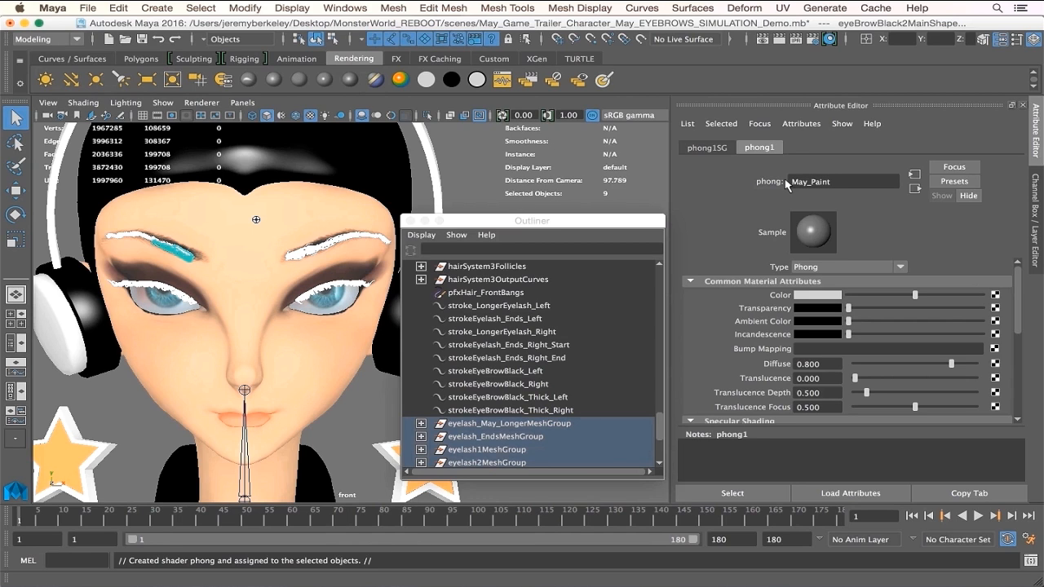
type("FX")
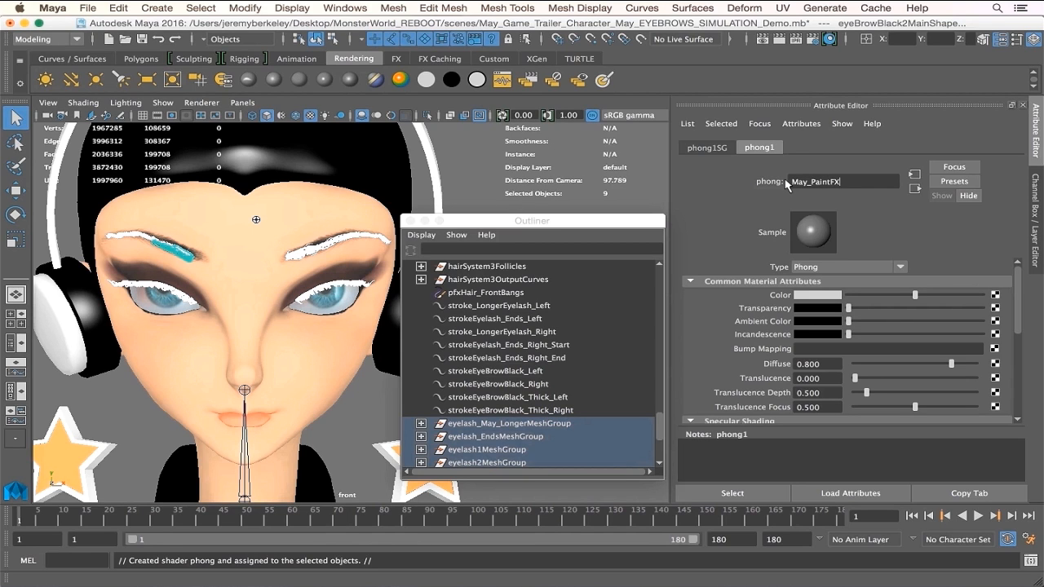
type("_Hair")
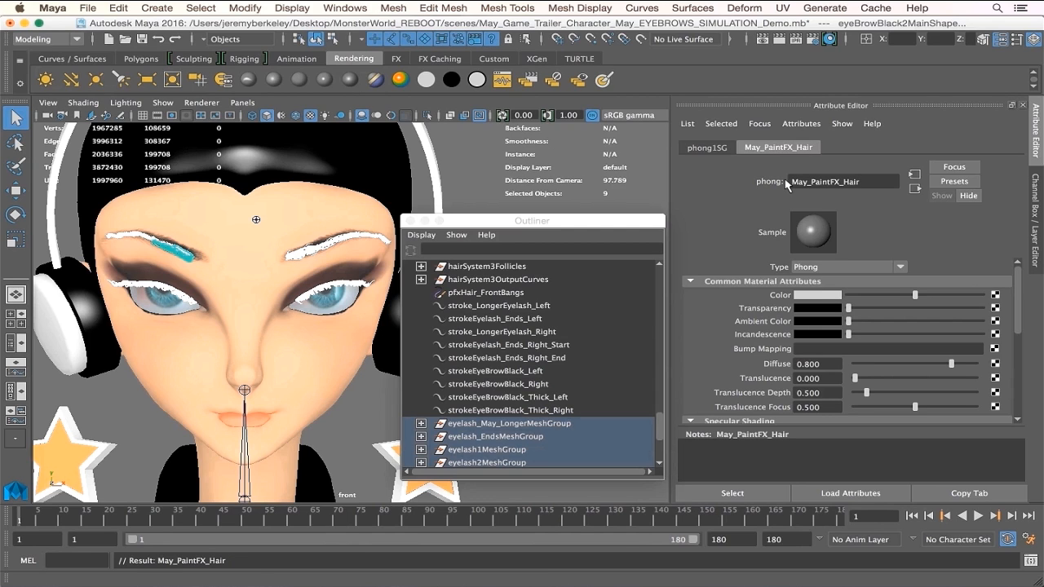
mouse_move(799, 205)
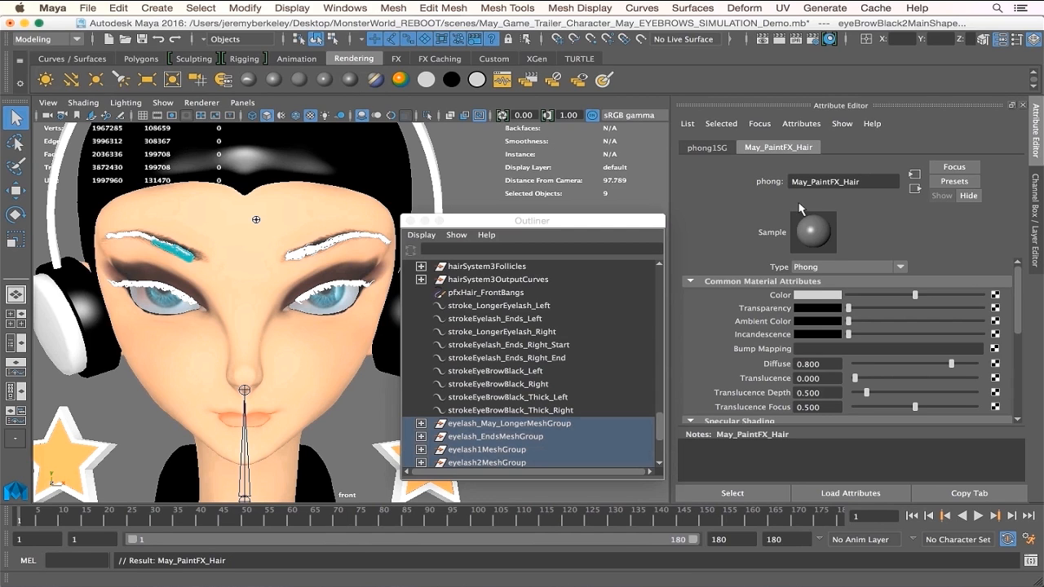
mouse_move(835, 296)
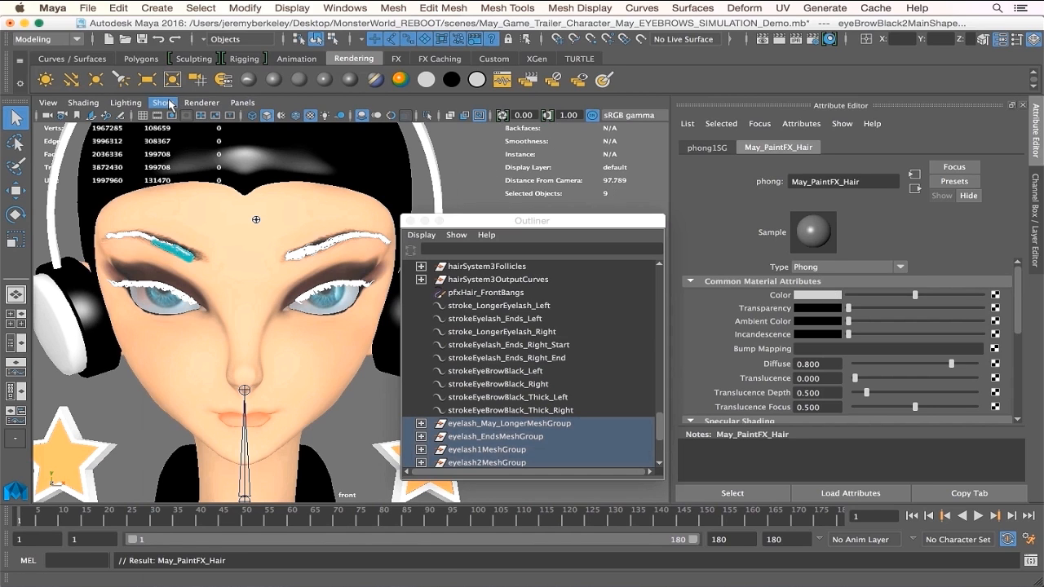
Set the material colour black, Diffuse 1, darker Specular Color and Reflectivity 0
left_click(163, 101)
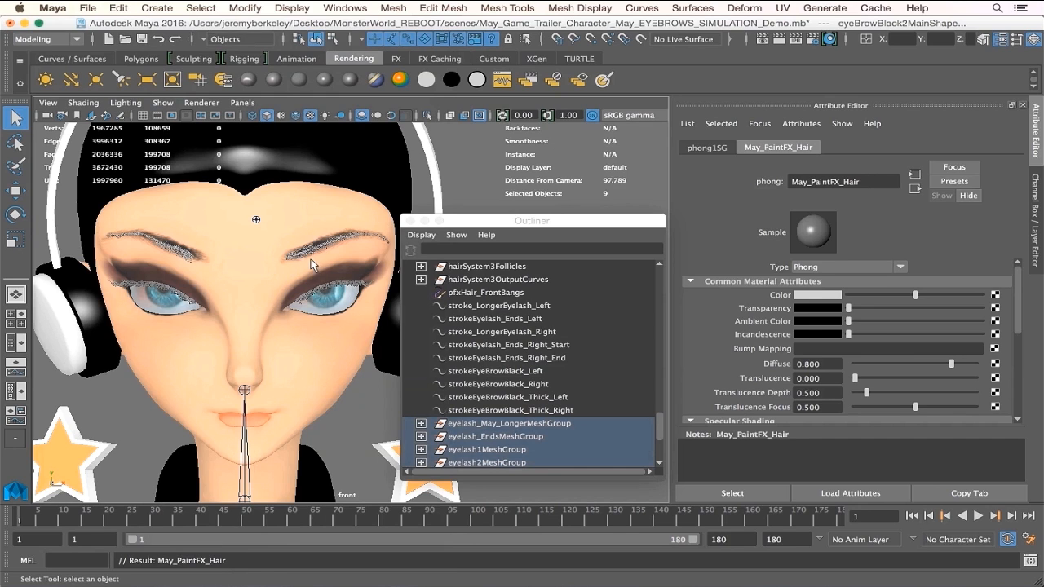
mouse_move(851, 300)
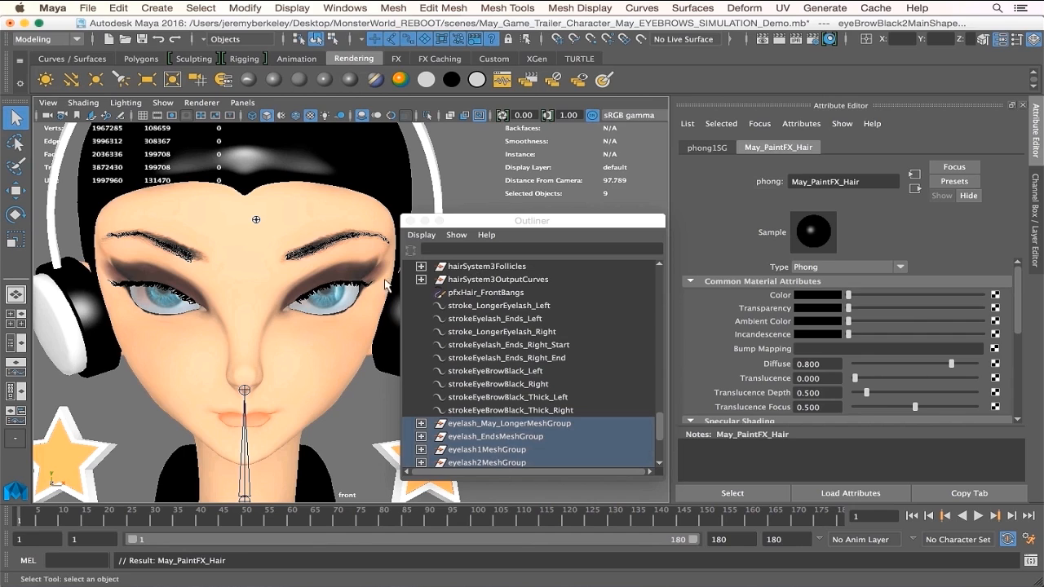
mouse_move(754, 332)
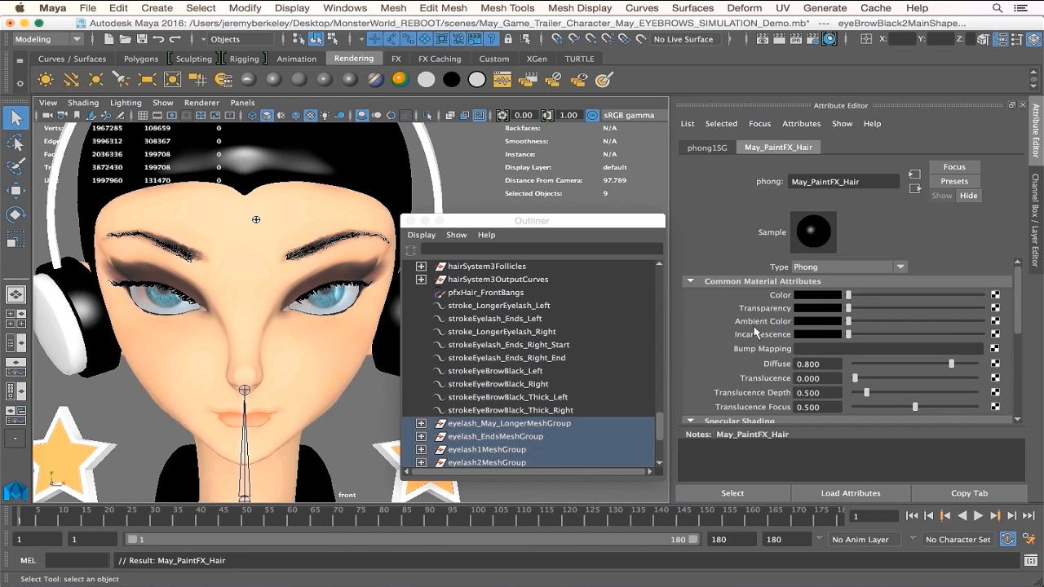
scroll("down", 3)
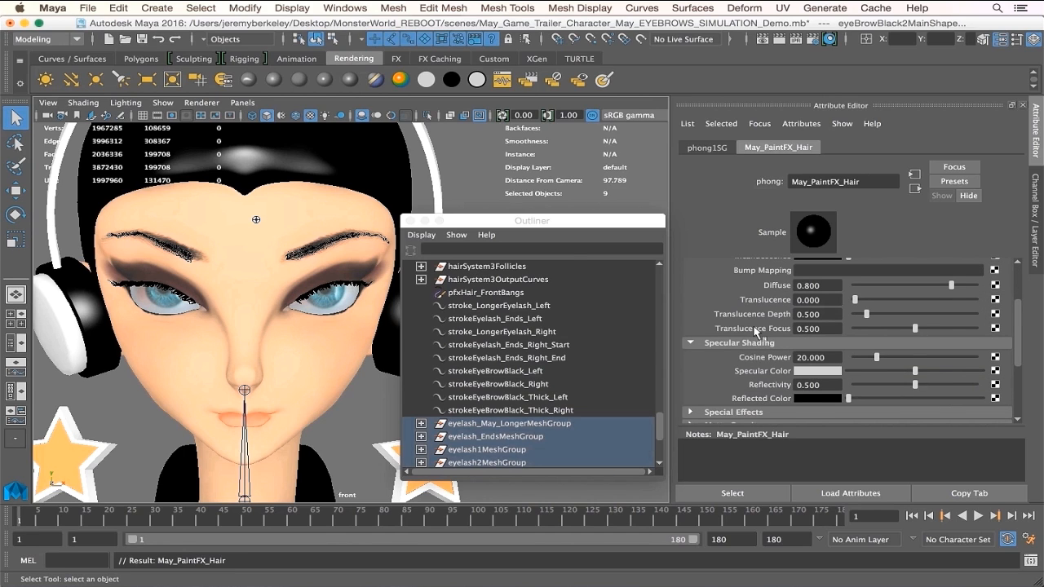
mouse_move(955, 288)
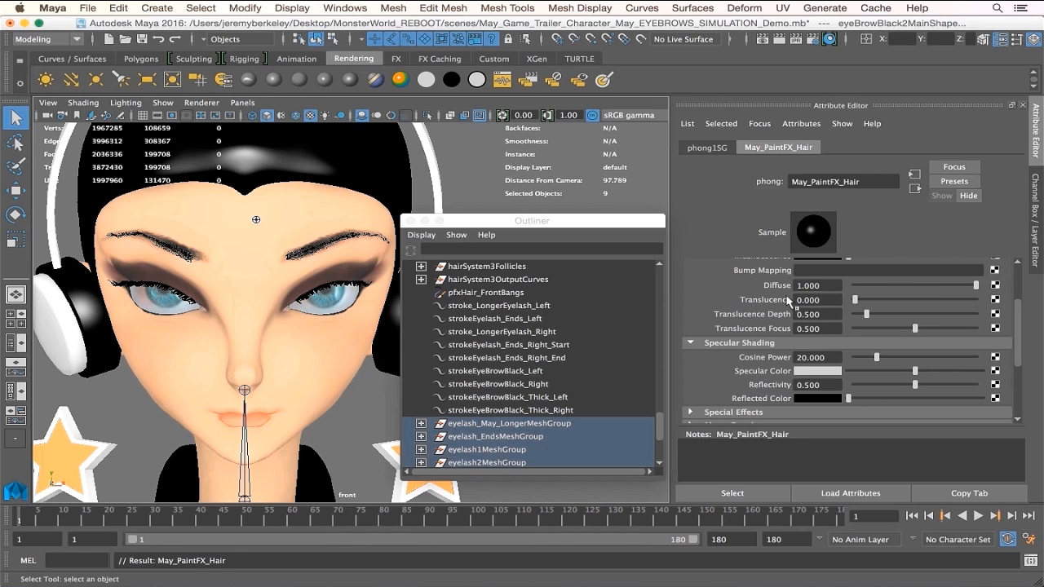
scroll("down", 3)
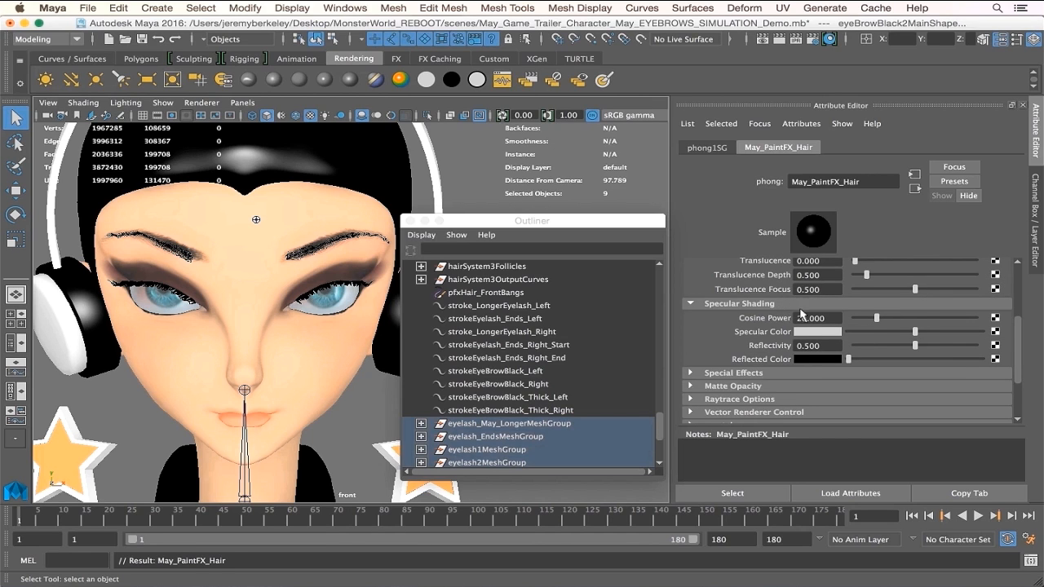
left_click_drag(853, 318, 903, 318)
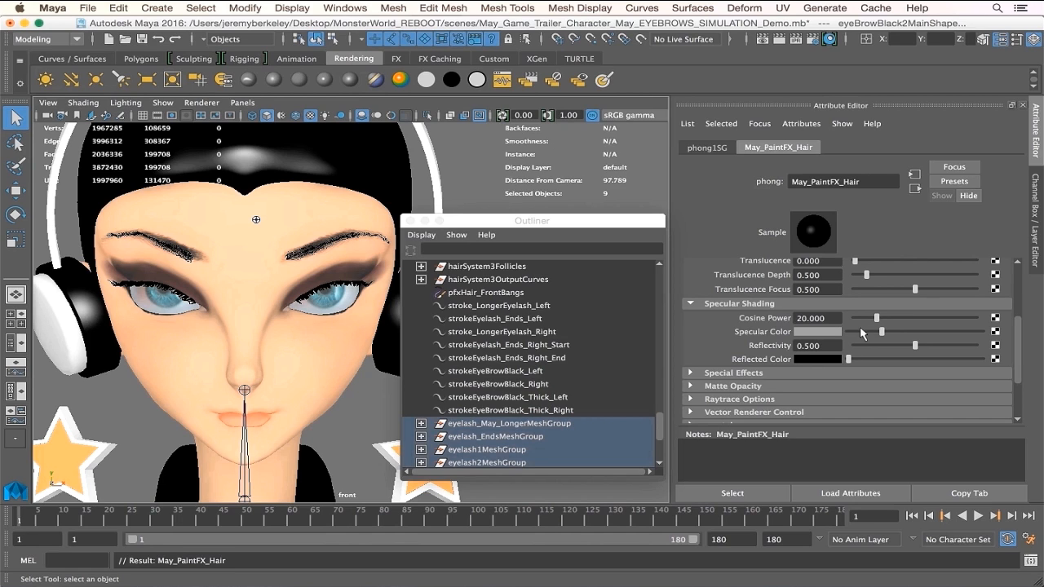
left_click_drag(914, 346, 861, 346)
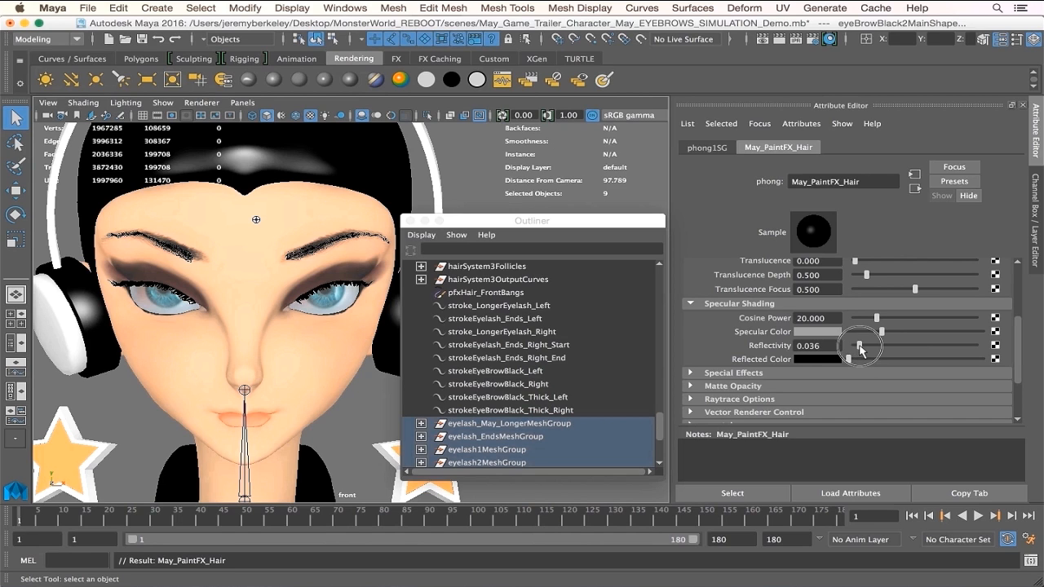
left_click_drag(862, 346, 845, 346)
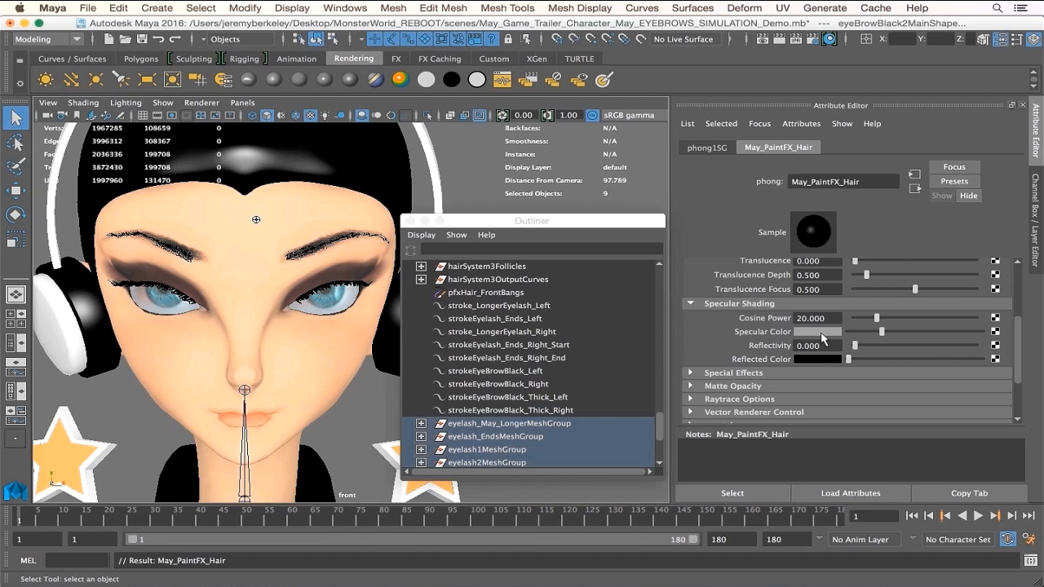
mouse_move(453, 202)
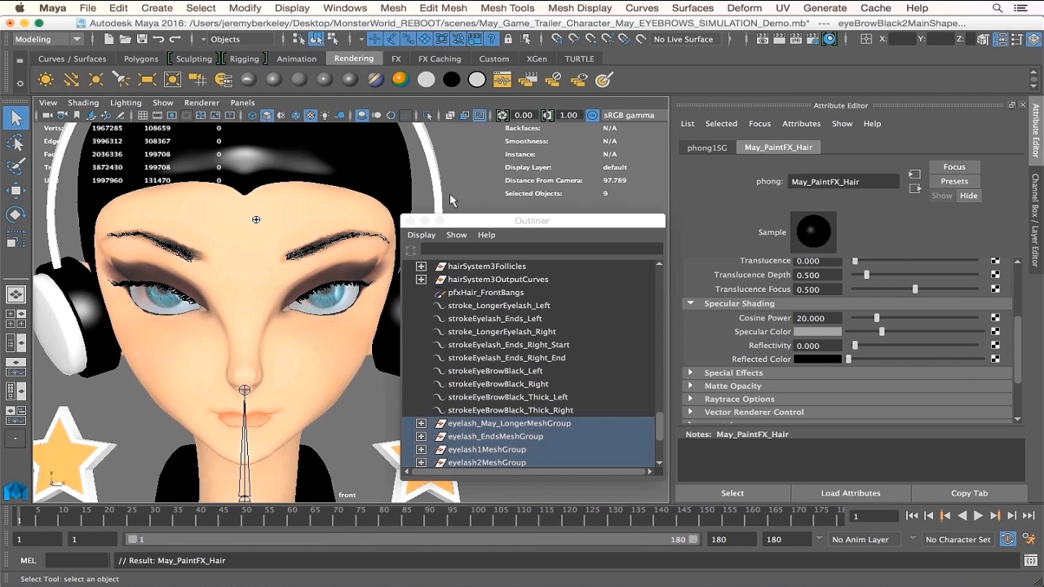
Show the Render View again, render with mental ray and move the Outliner aside
left_click(241, 103)
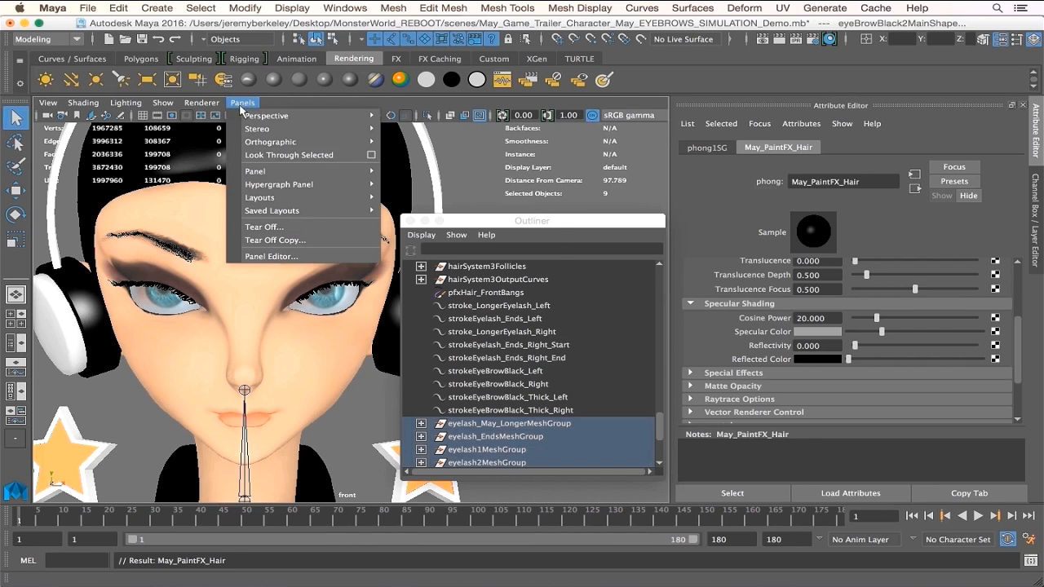
left_click(254, 172)
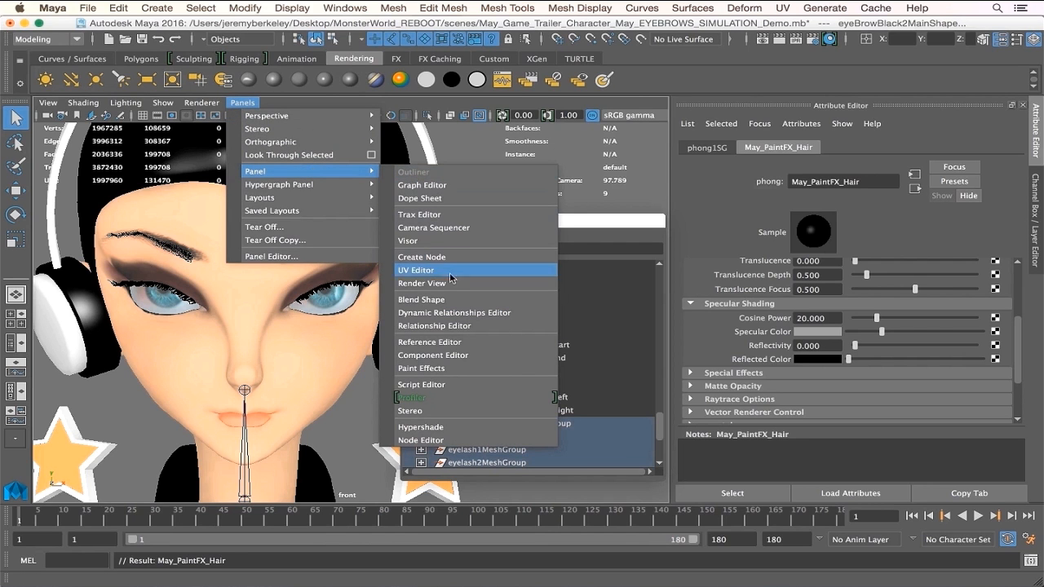
left_click(421, 284)
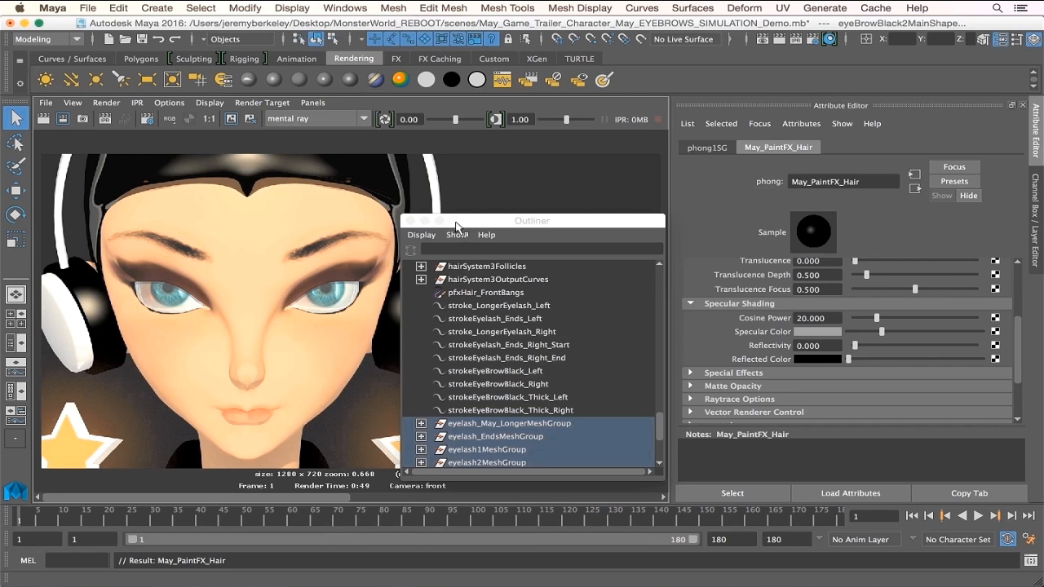
left_click_drag(532, 220, 591, 173)
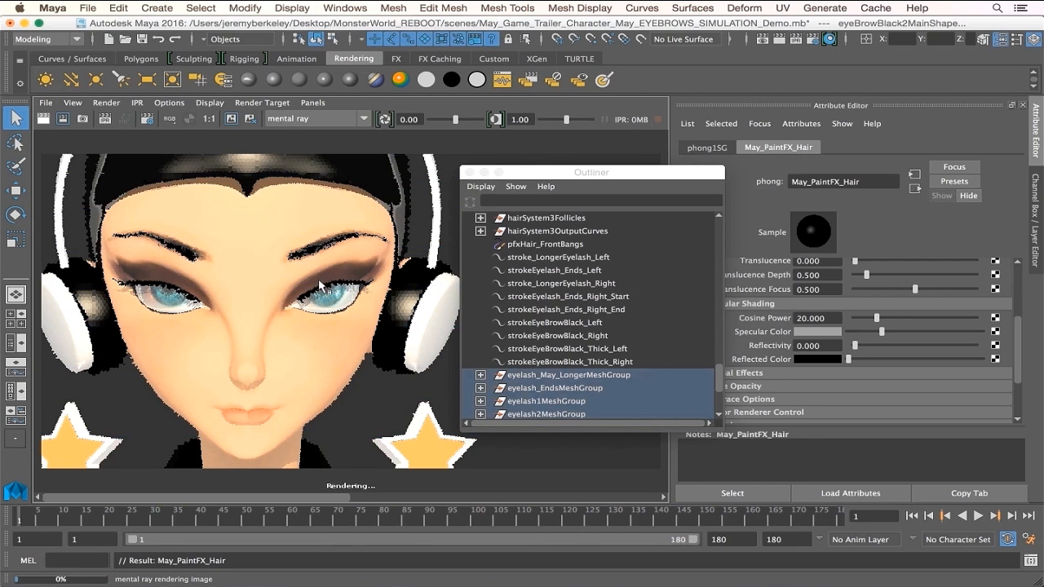
mouse_move(372, 218)
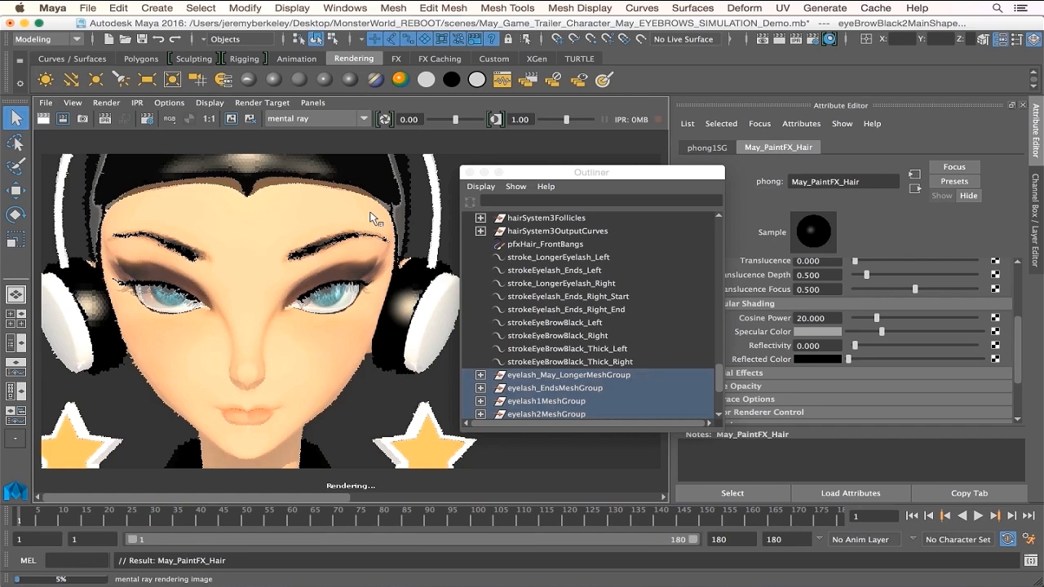
mouse_move(425, 253)
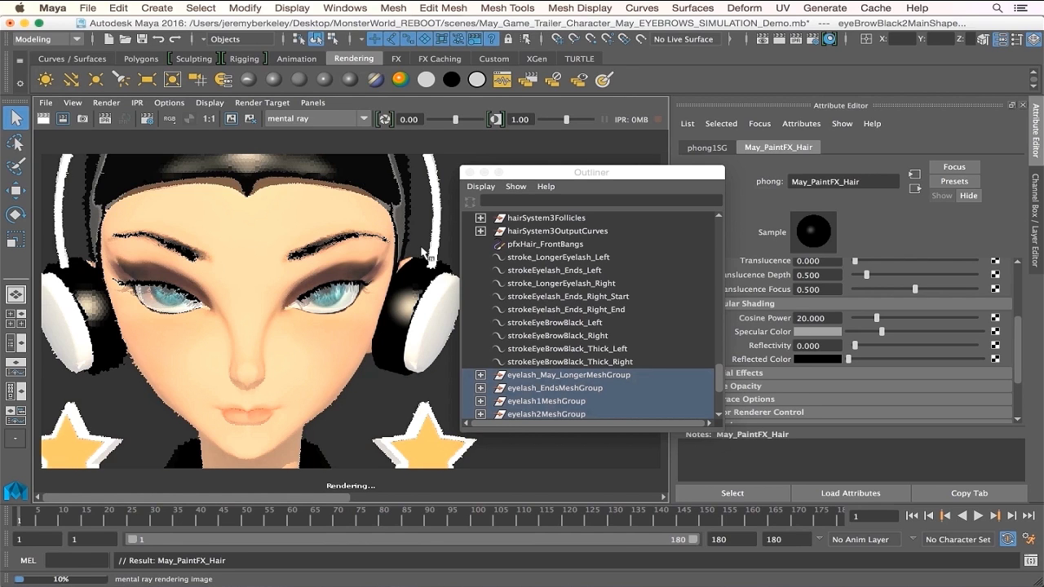